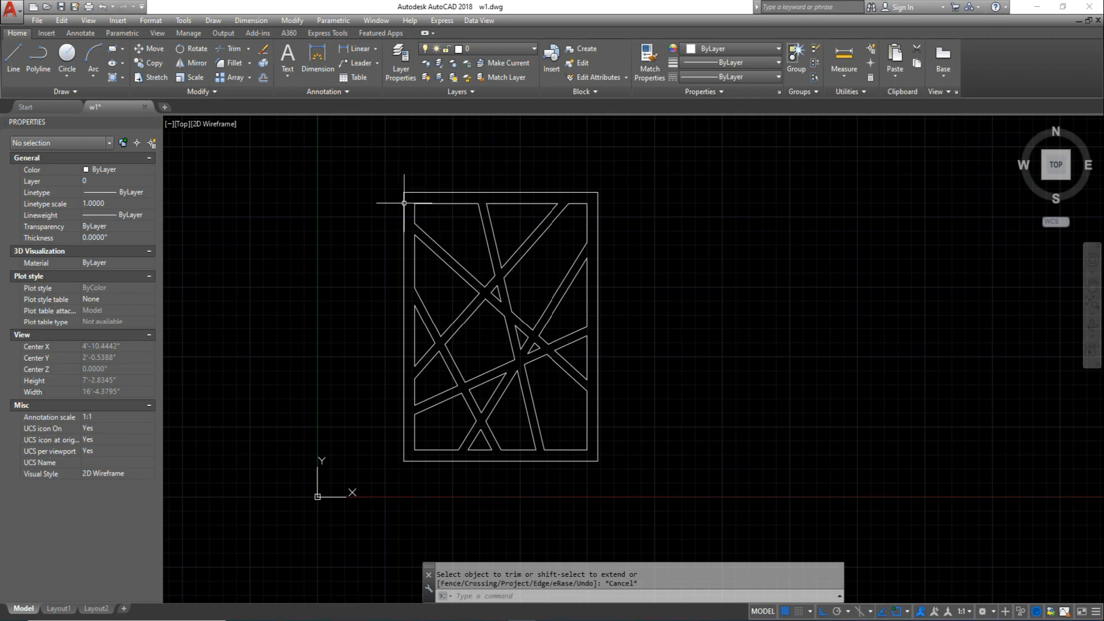
mouse_move(419, 125)
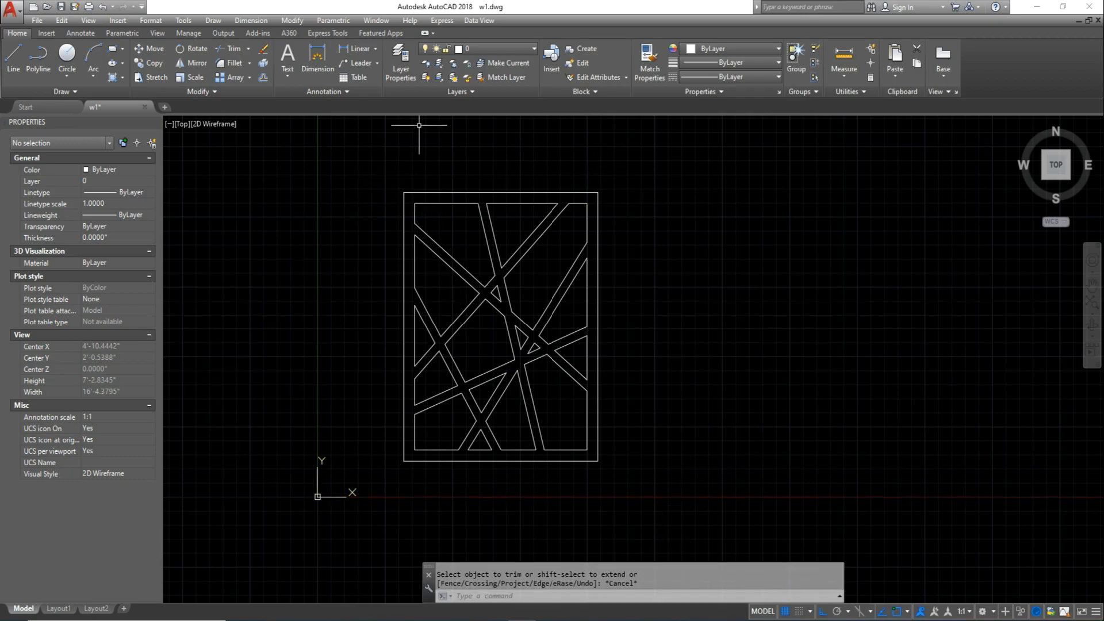
mouse_move(423, 138)
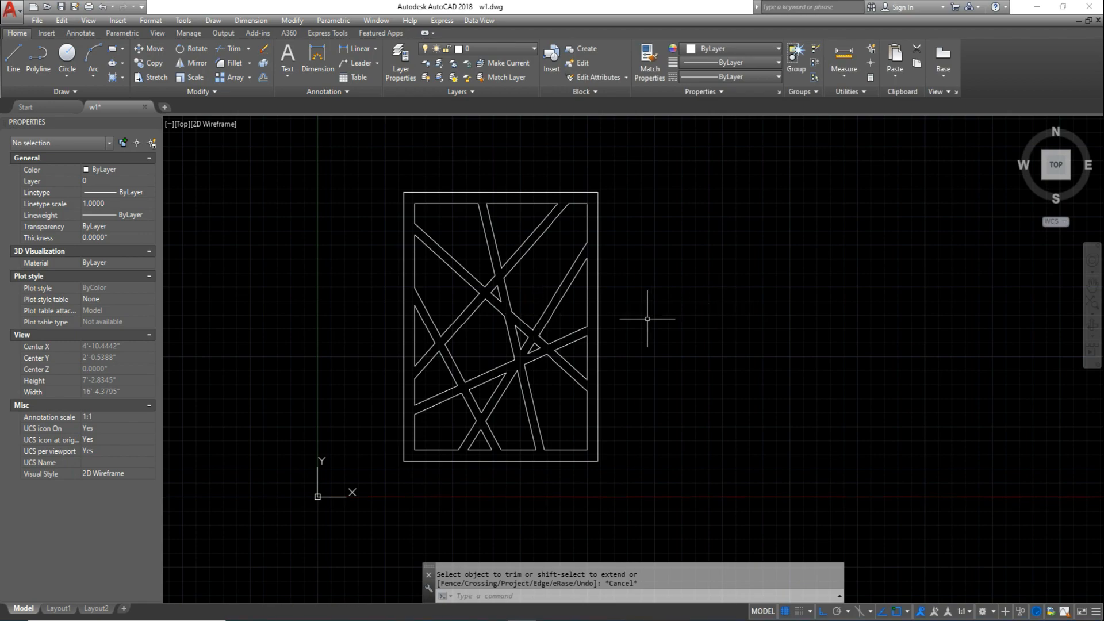
mouse_move(656, 379)
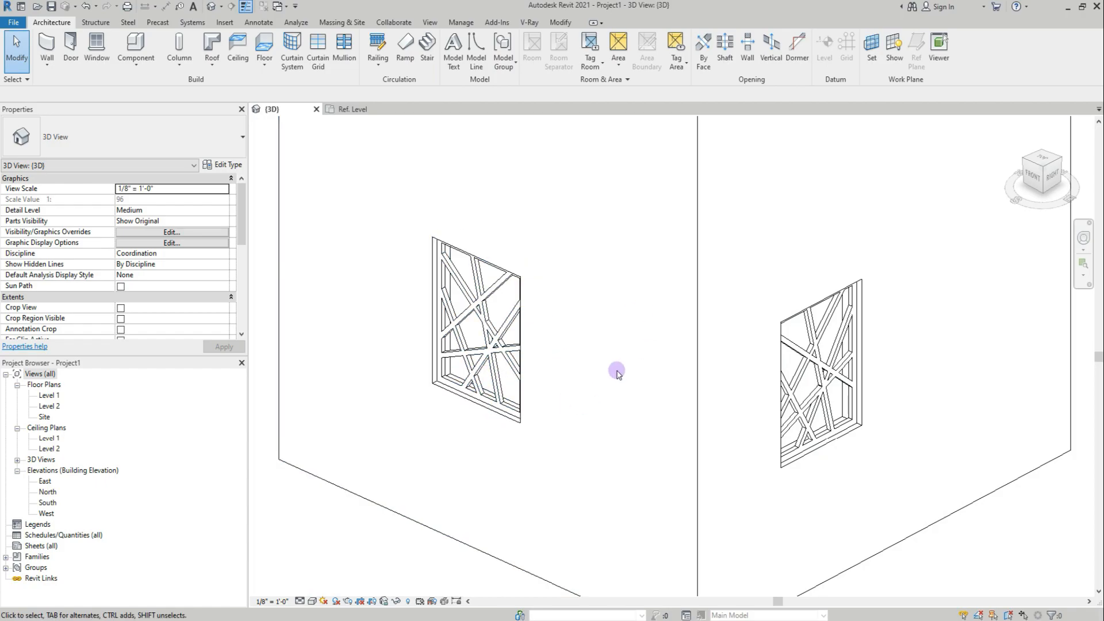
mouse_move(617, 393)
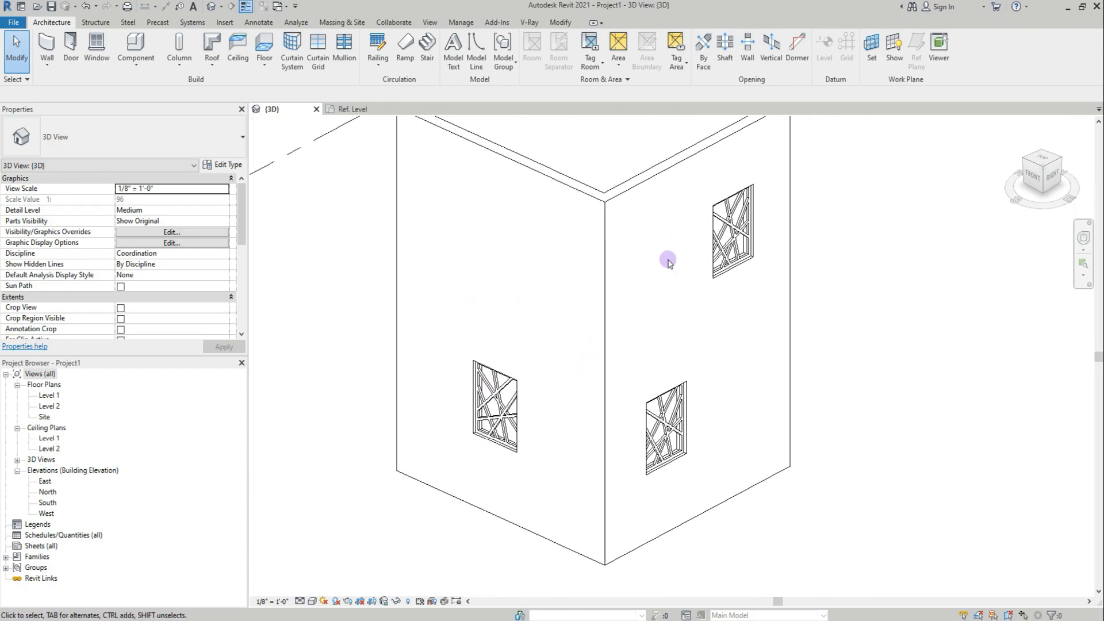
mouse_move(969, 416)
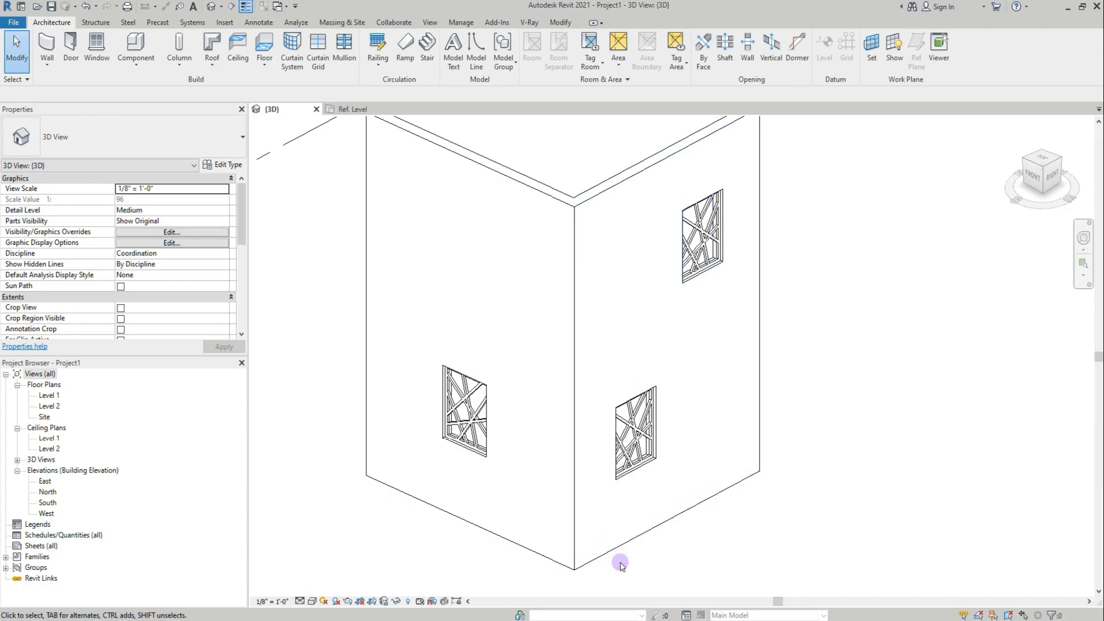
mouse_move(661, 551)
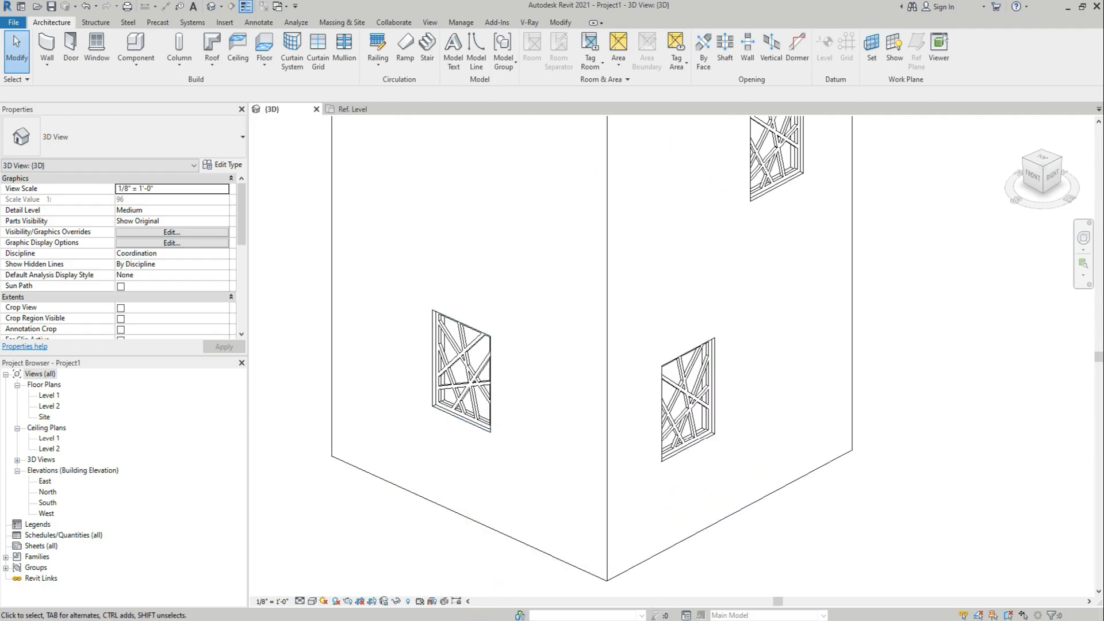
- Draw two L-shaped corner walls on Level 1 and show them in the Default 3D view
left_click(20, 7)
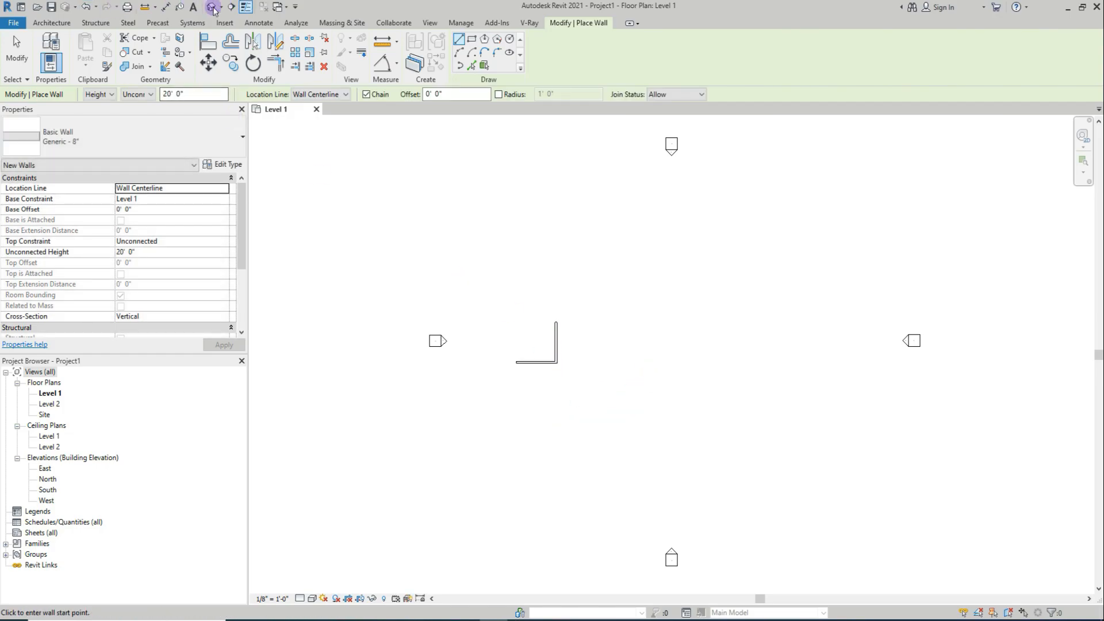
left_click(245, 7)
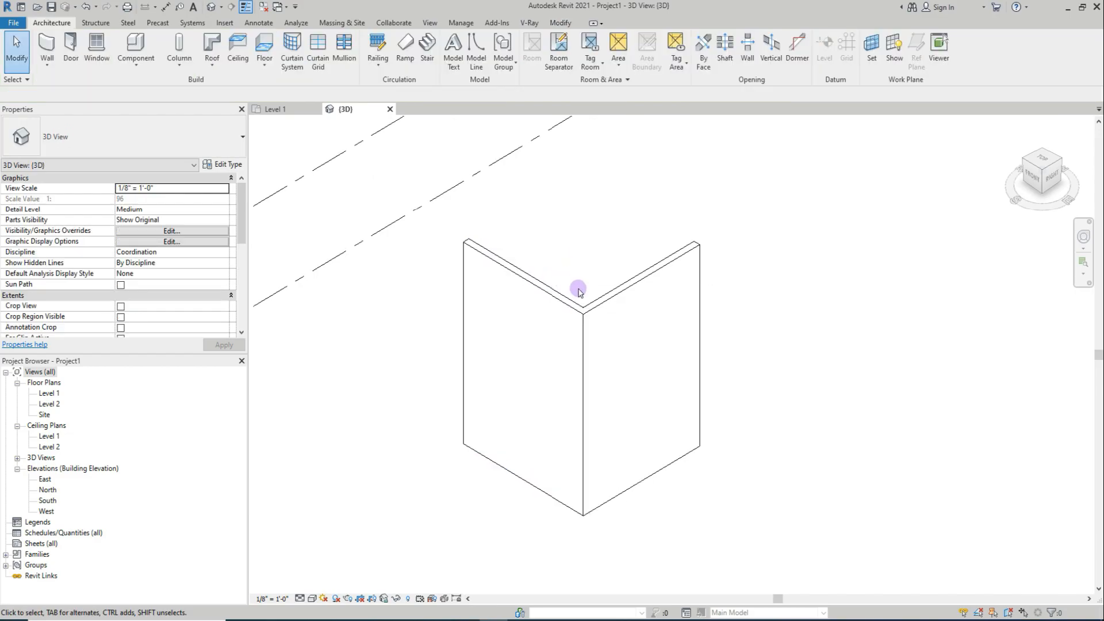
mouse_move(531, 422)
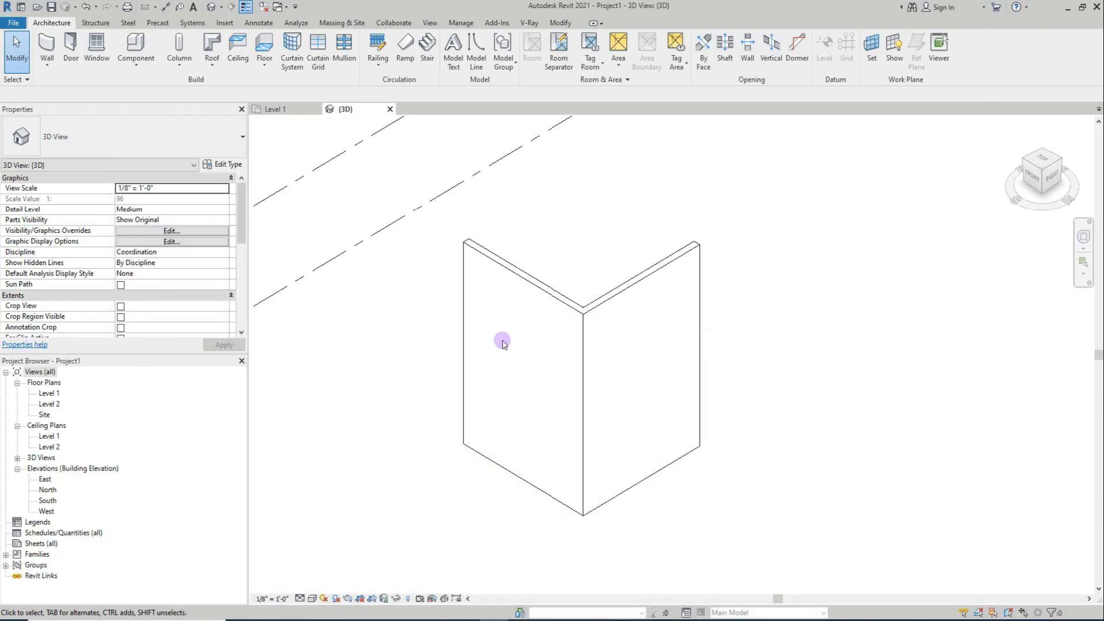
mouse_move(563, 432)
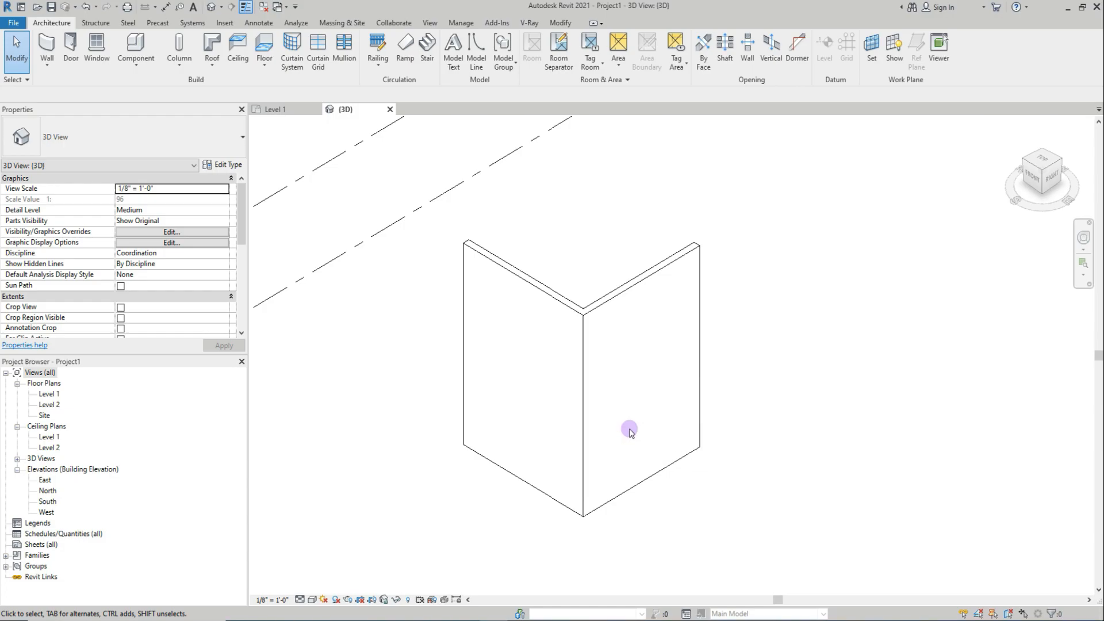
mouse_move(650, 379)
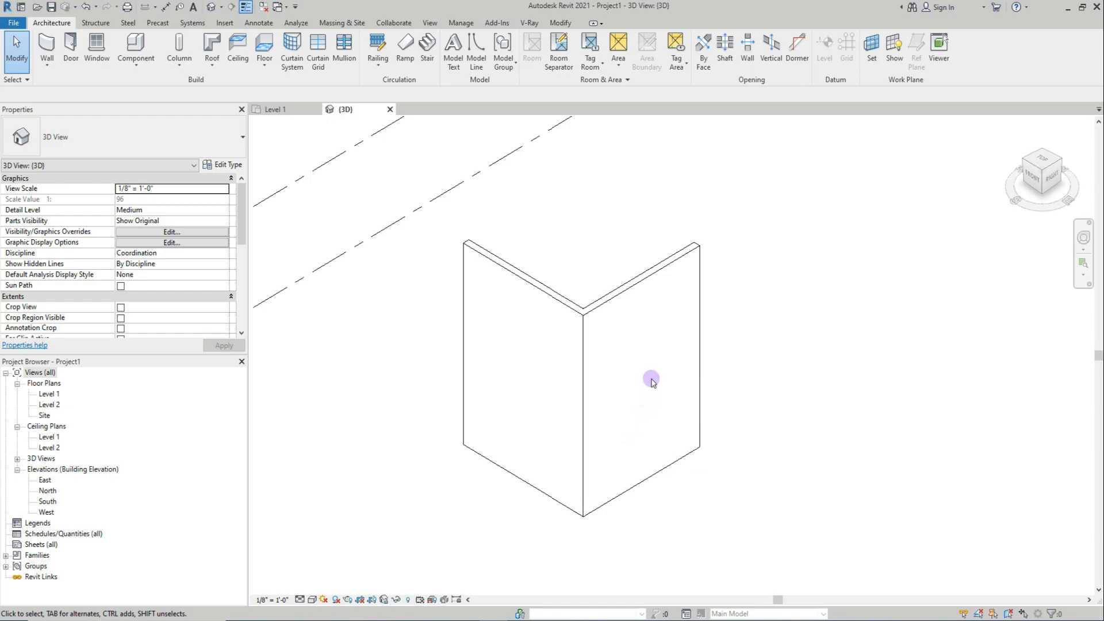
mouse_move(202, 386)
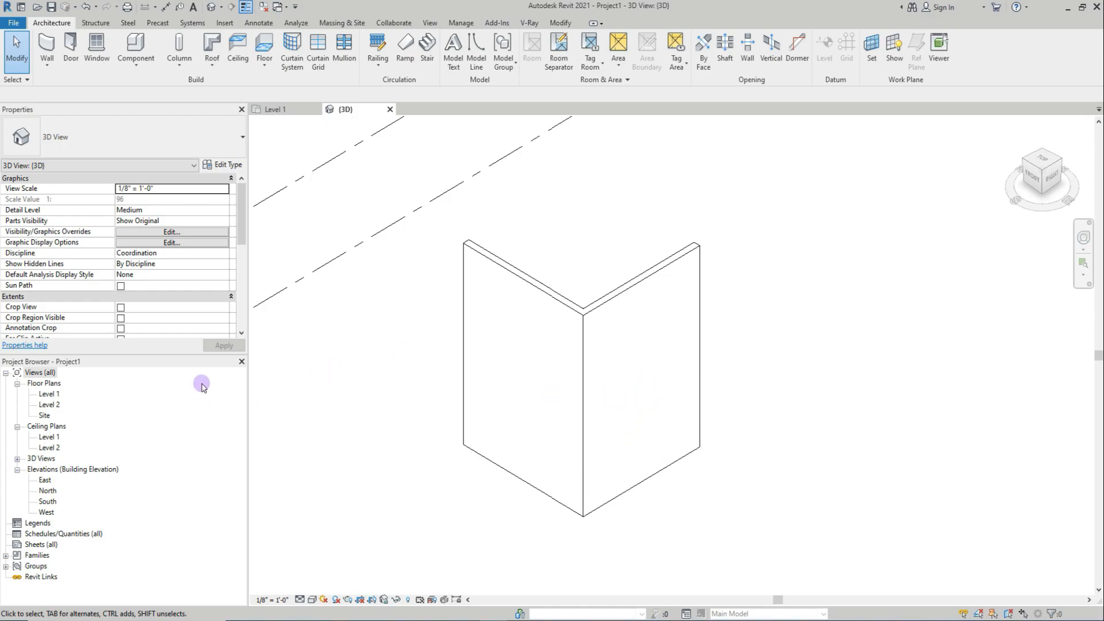
- Create a new family from the Metric Window.rft template
left_click(13, 22)
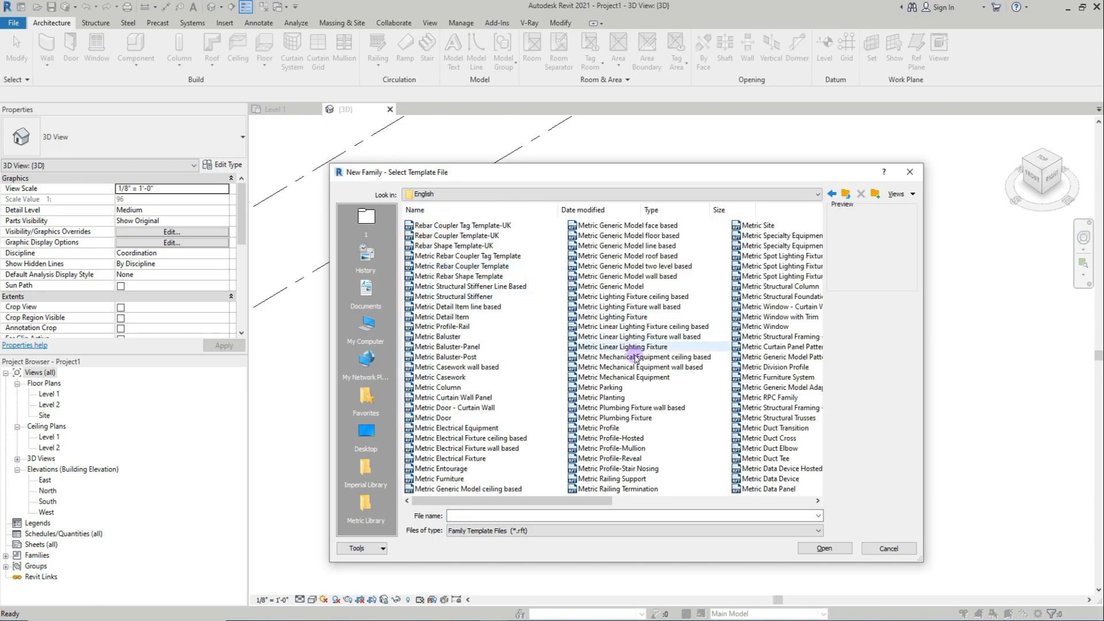
left_click(766, 327)
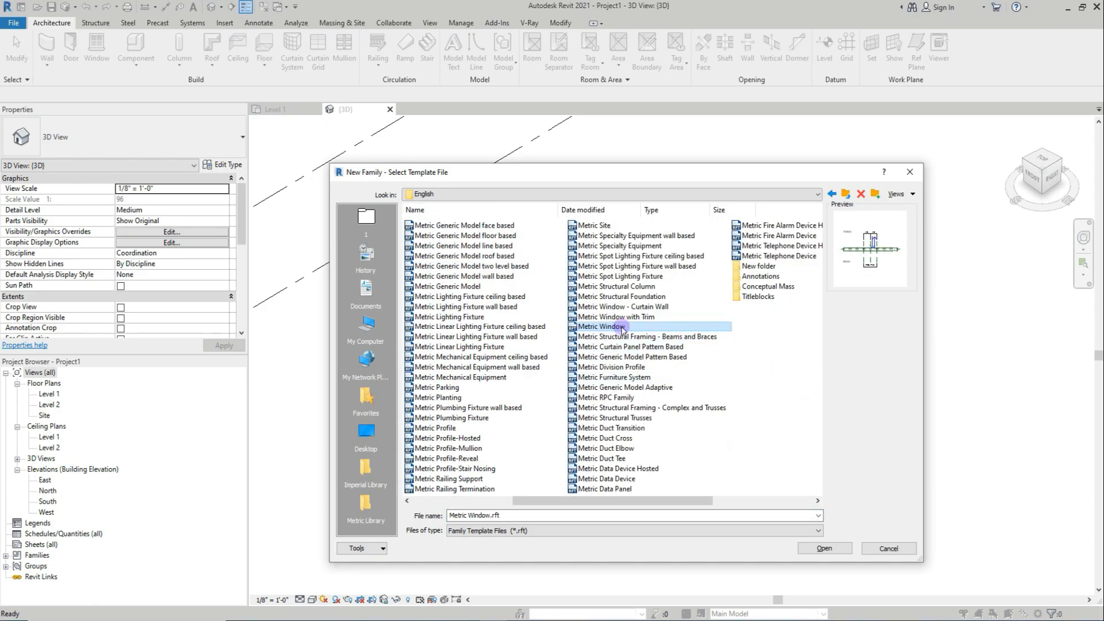
left_click(823, 548)
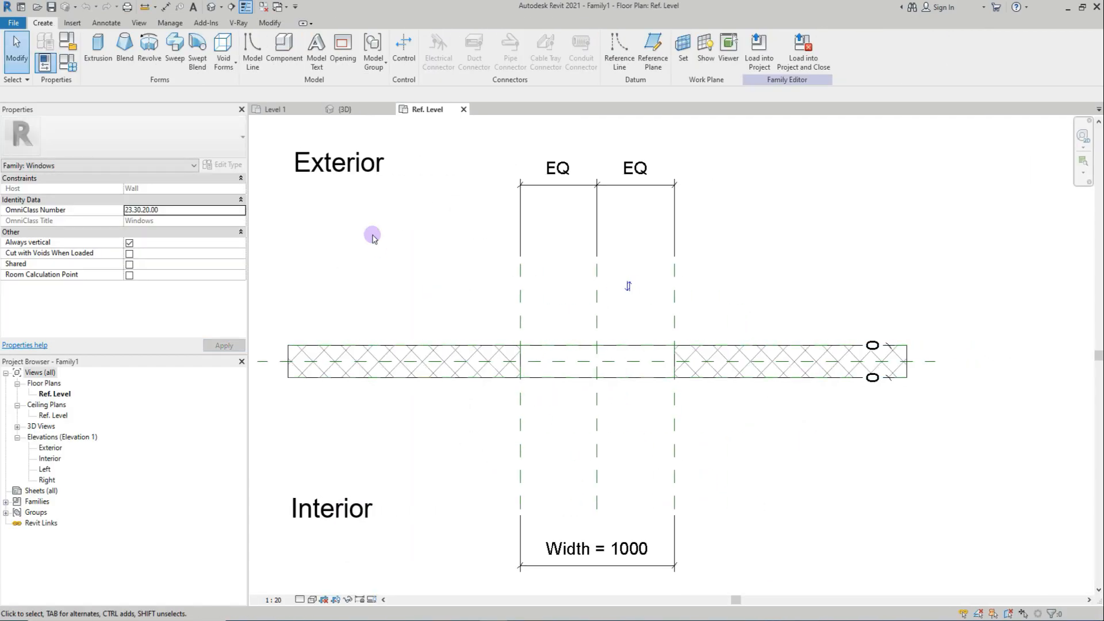
- Show the family's Exterior elevation with the Project Units settings open
left_click(332, 508)
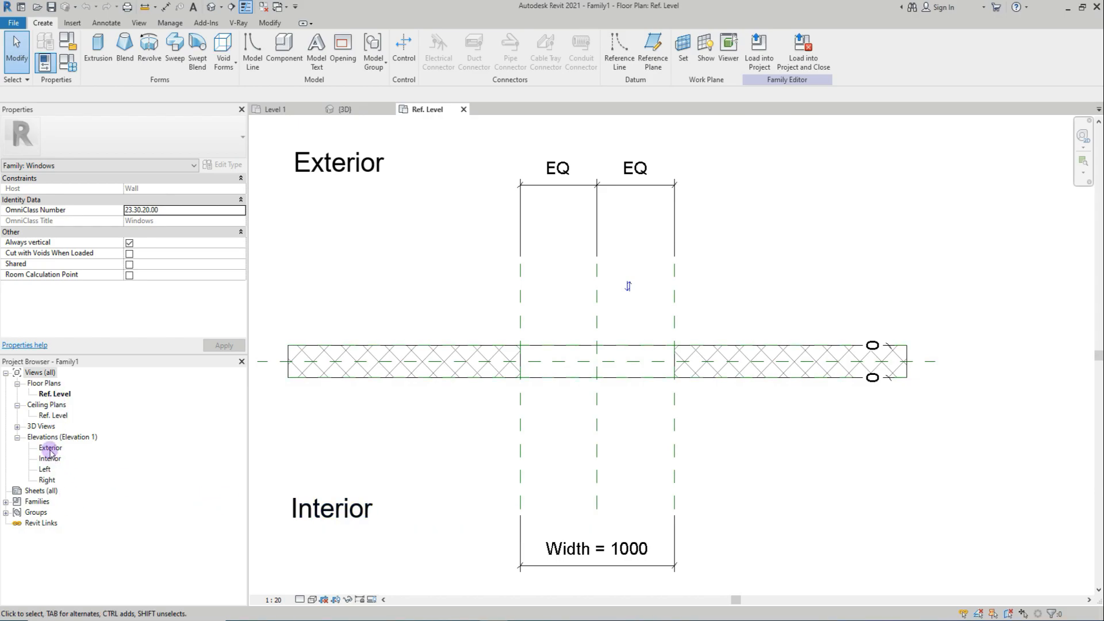
double_click(50, 448)
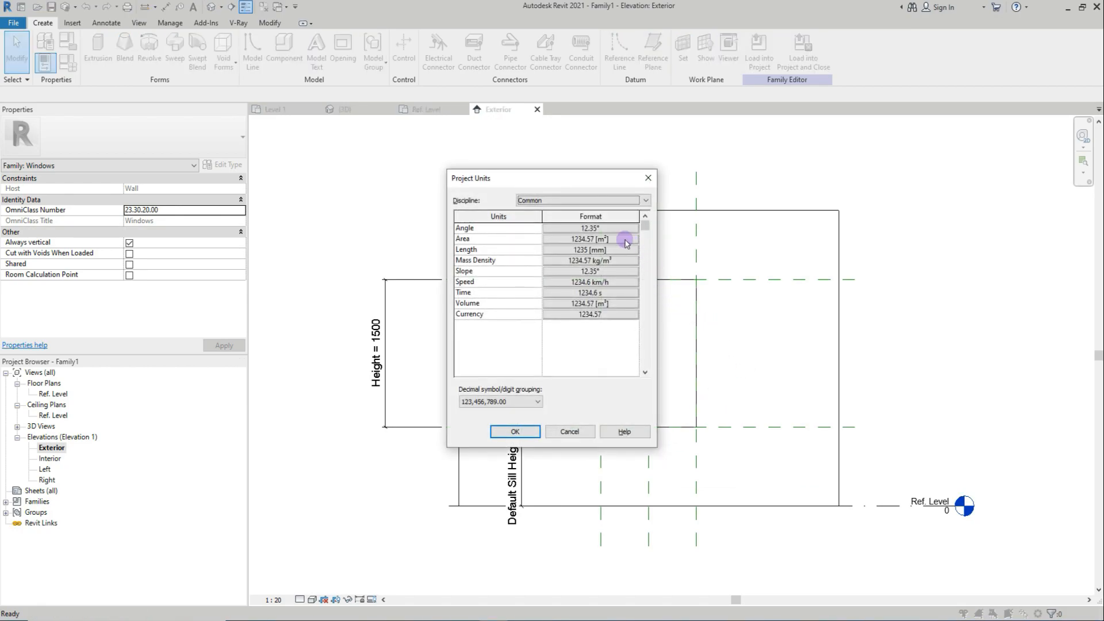
- Set the Length unit format to feet and fractional inches and confirm
left_click(590, 249)
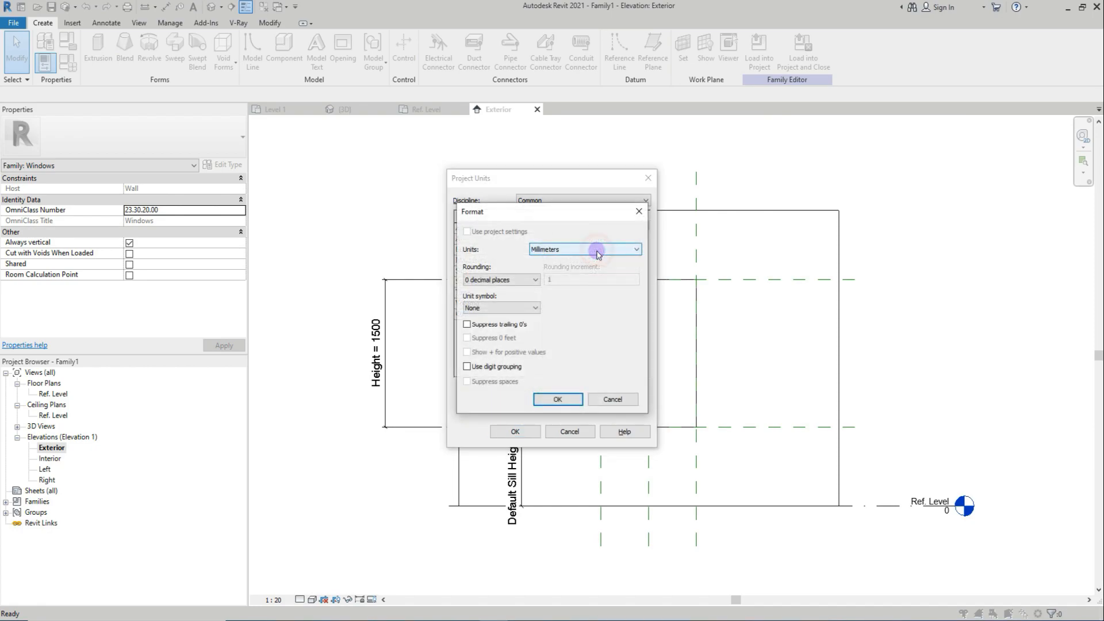
left_click(596, 249)
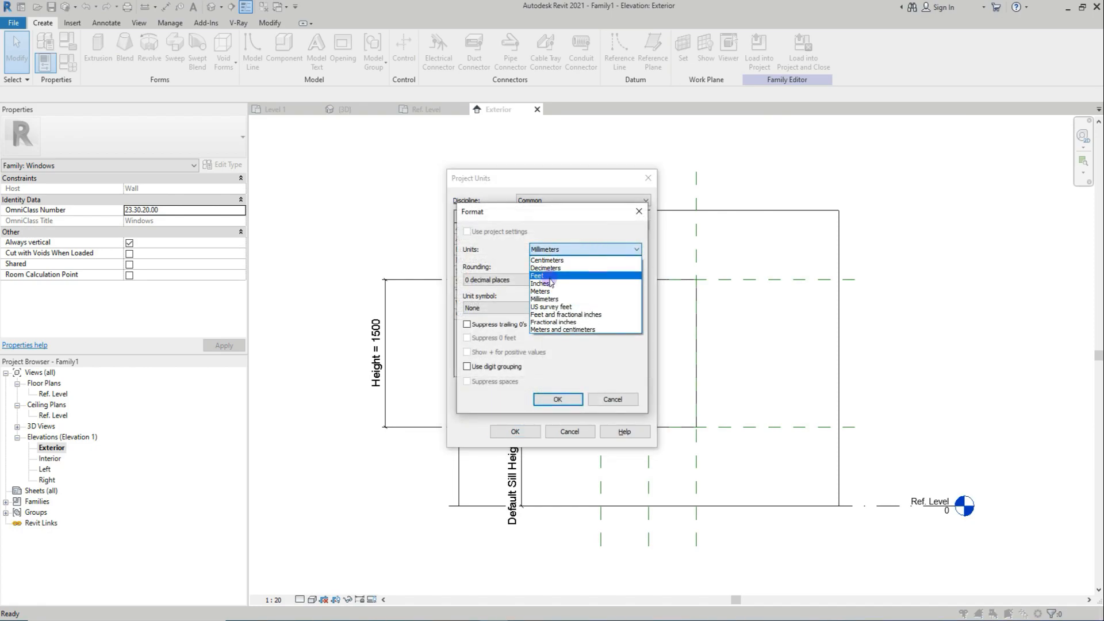
mouse_move(564, 322)
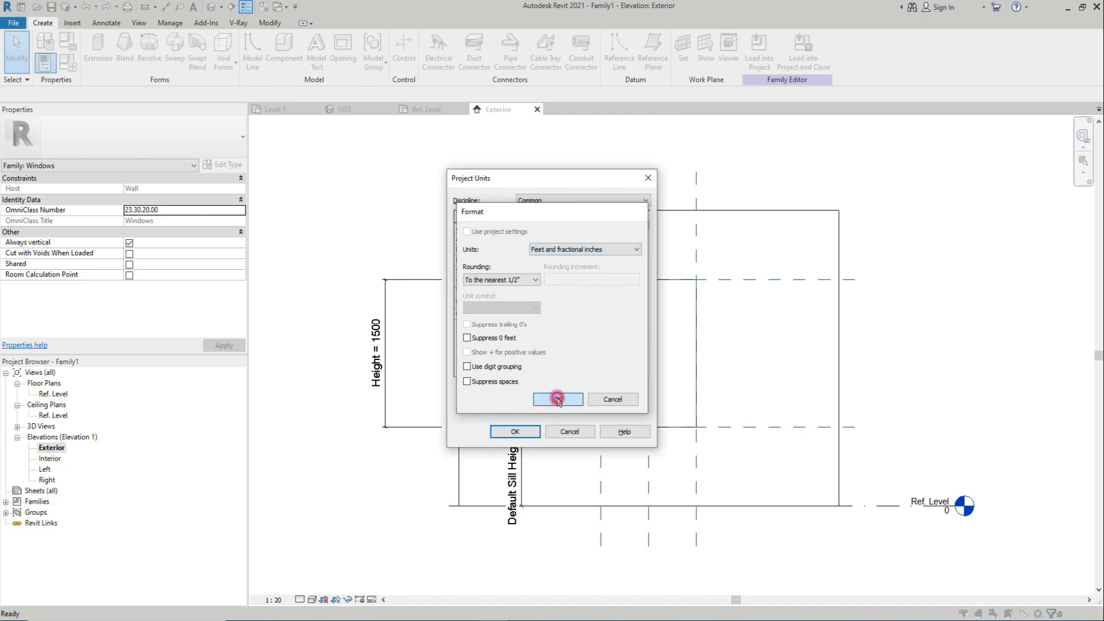
left_click(558, 399)
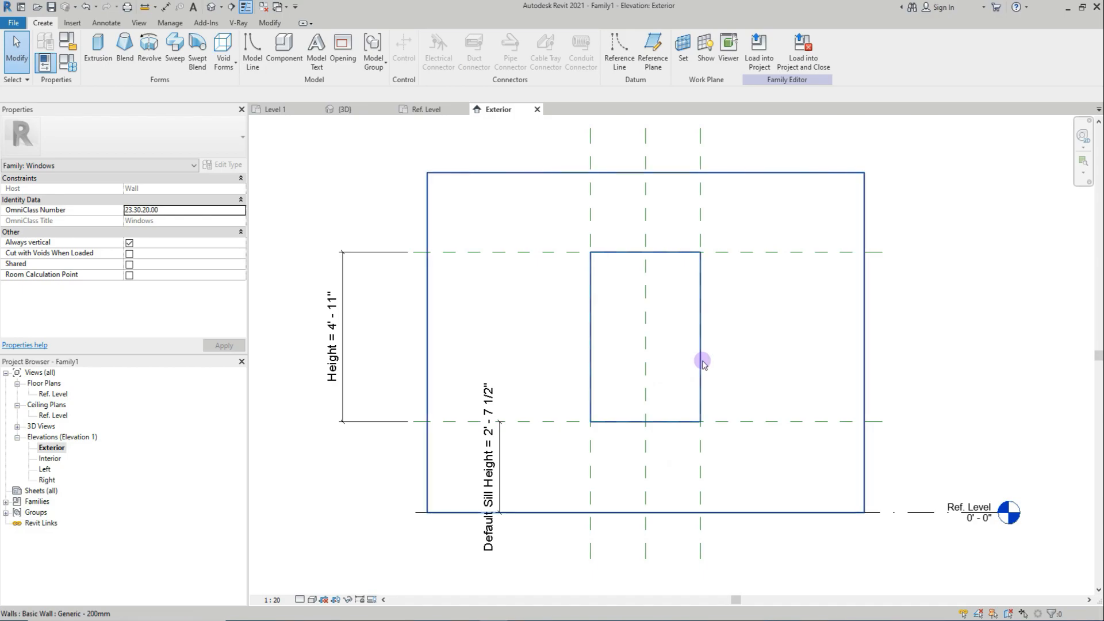
mouse_move(511, 254)
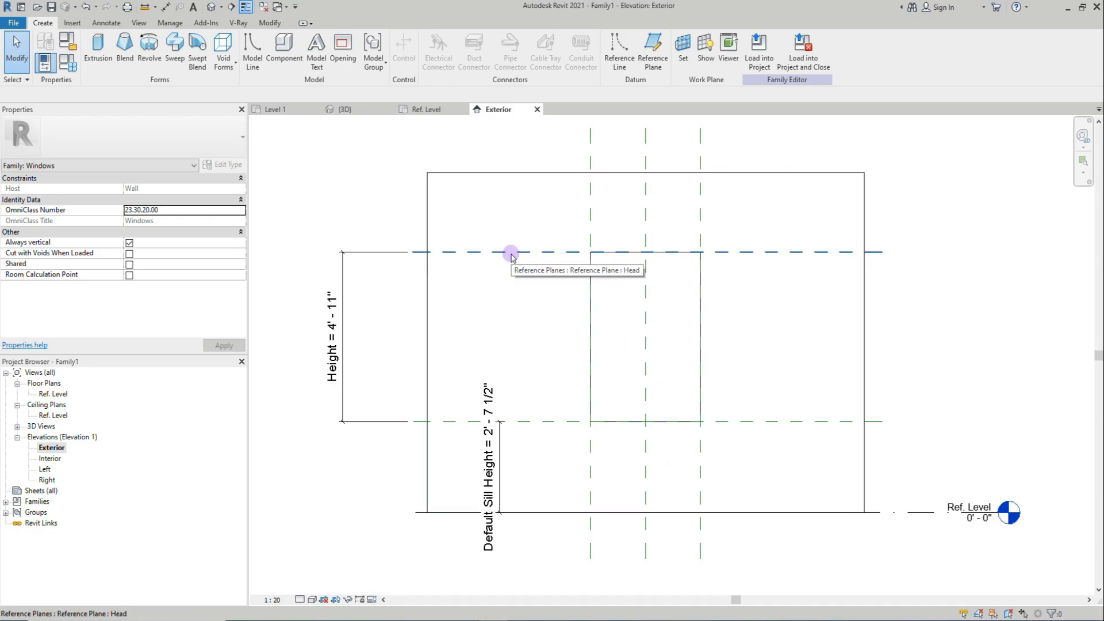
- Select the Head reference plane and bring up the Family Types parameters
left_click(511, 252)
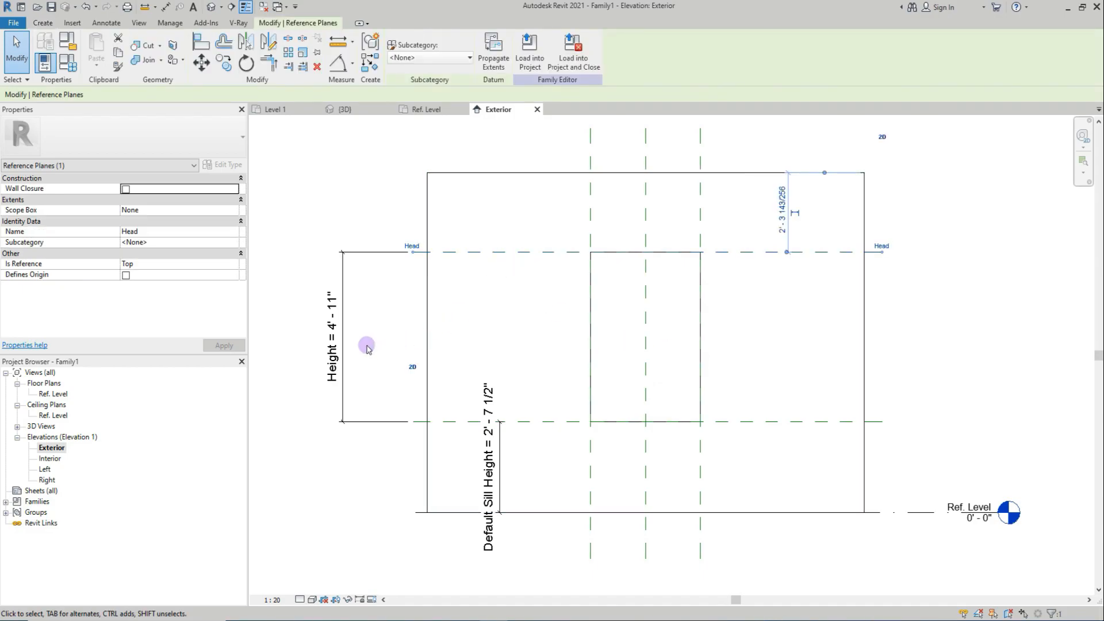
left_click(485, 253)
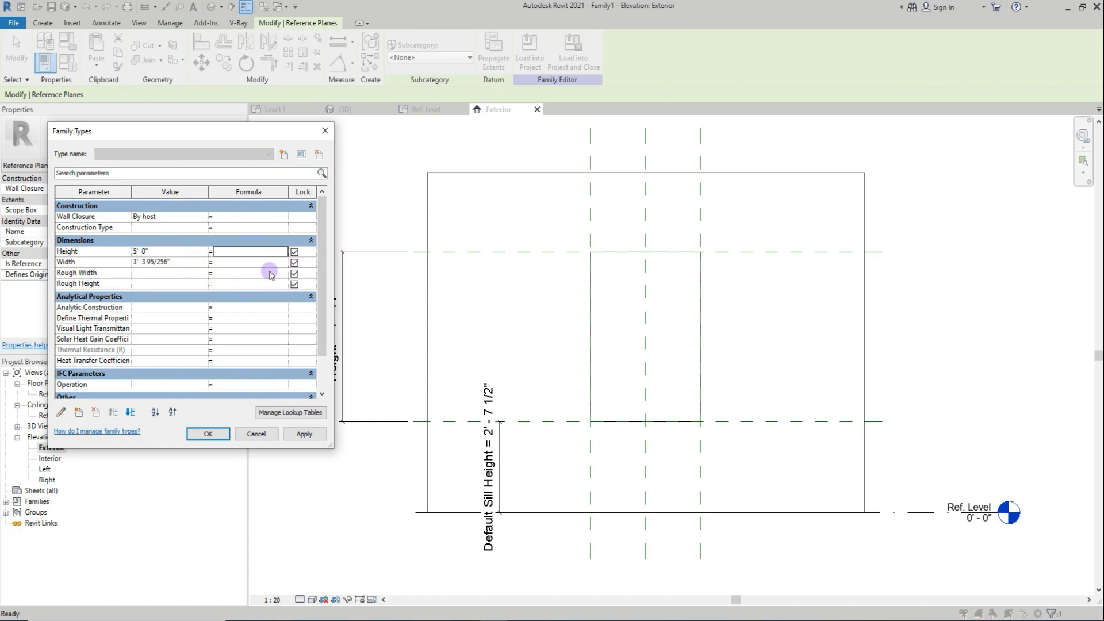
- Set the window family Width to 3' 0" and Height to 4' 0"
left_click(169, 263)
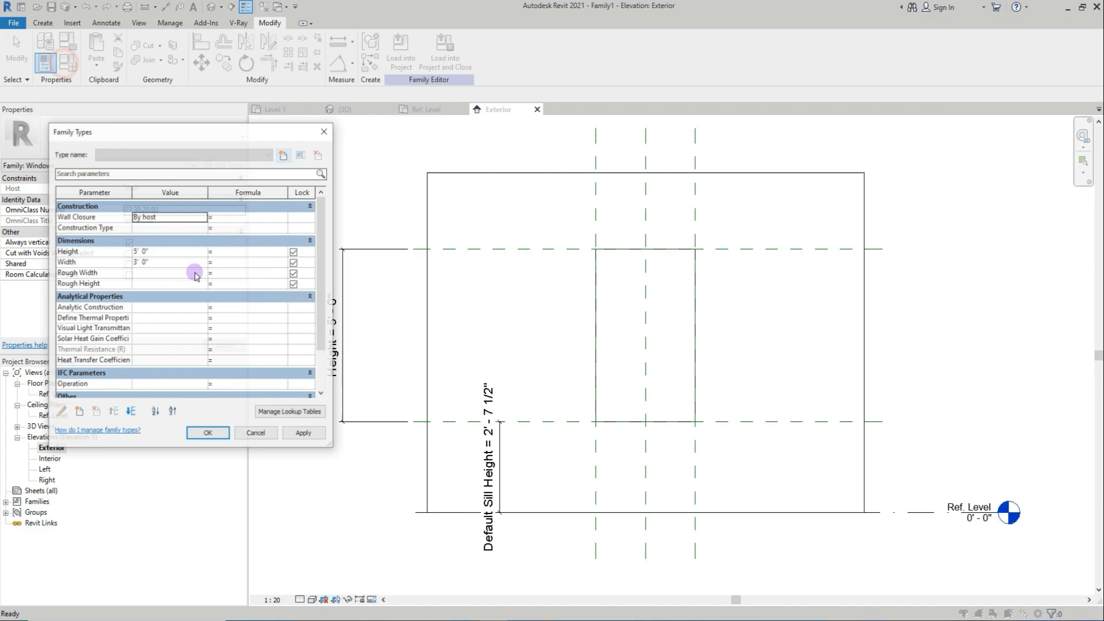
type("4' 0\"")
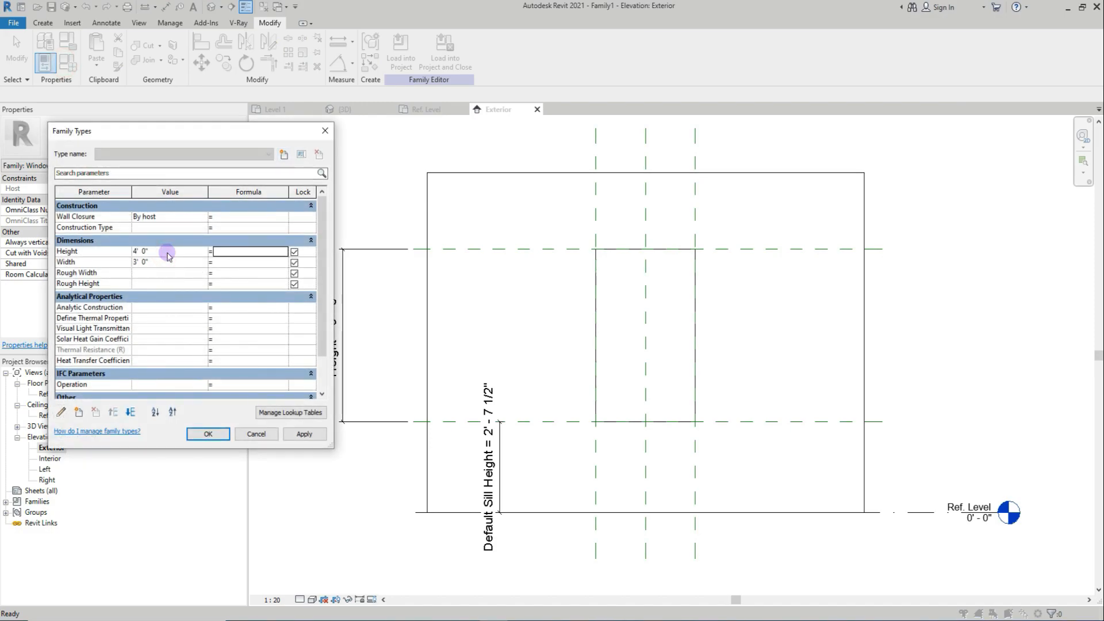
left_click(207, 433)
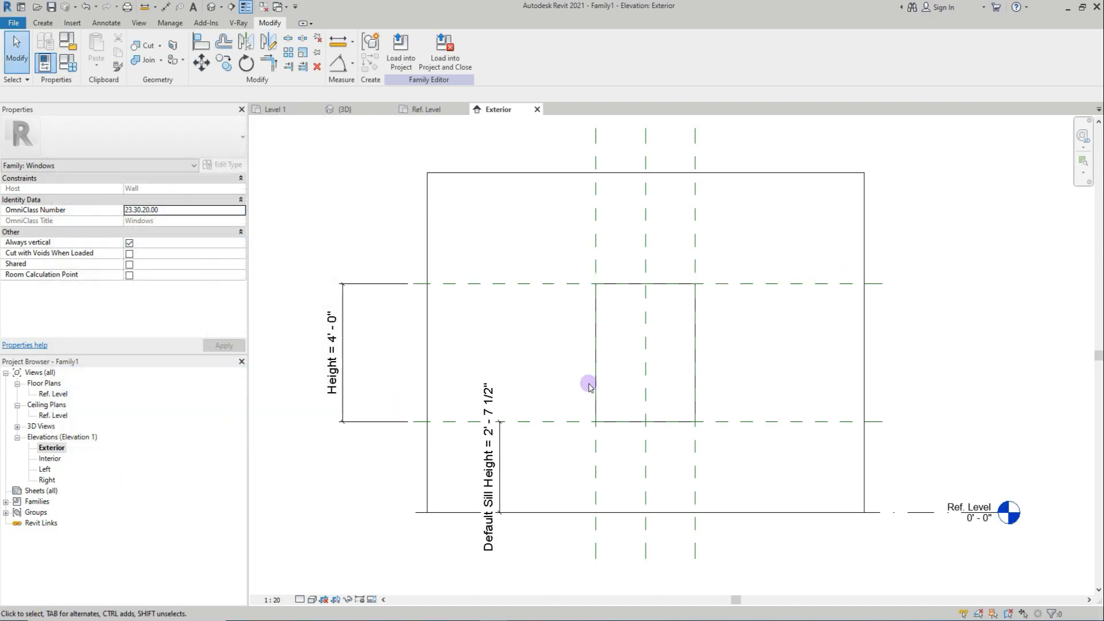
mouse_move(752, 267)
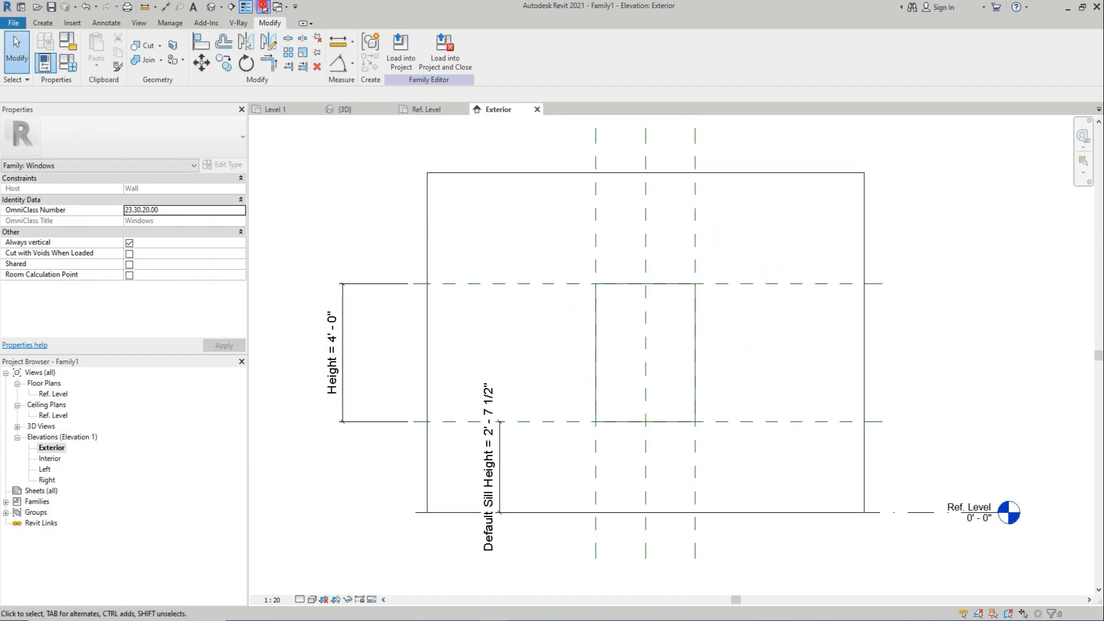
left_click(42, 22)
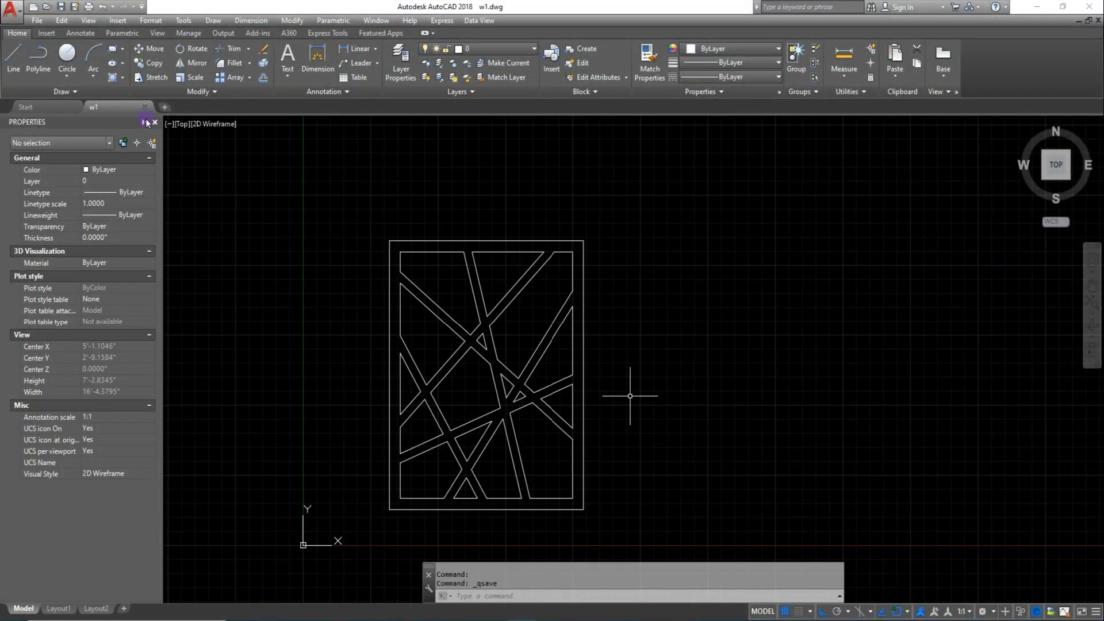
- Return from AutoCAD to the Revit window family
left_click(145, 107)
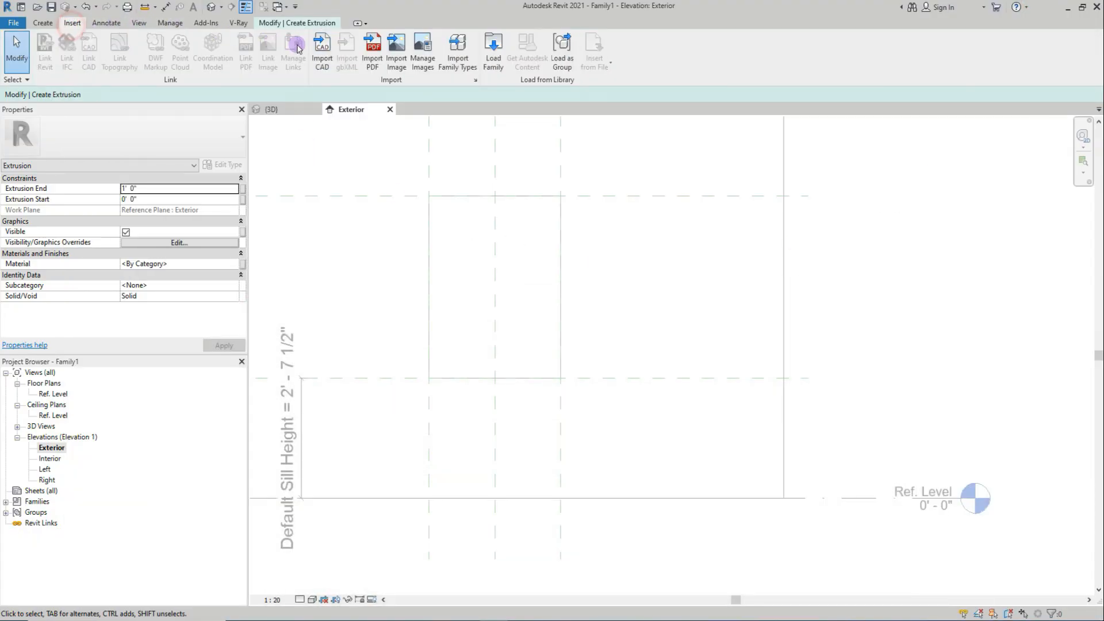
- Import w1.dwg and drag the grill pattern into the window opening
left_click(322, 49)
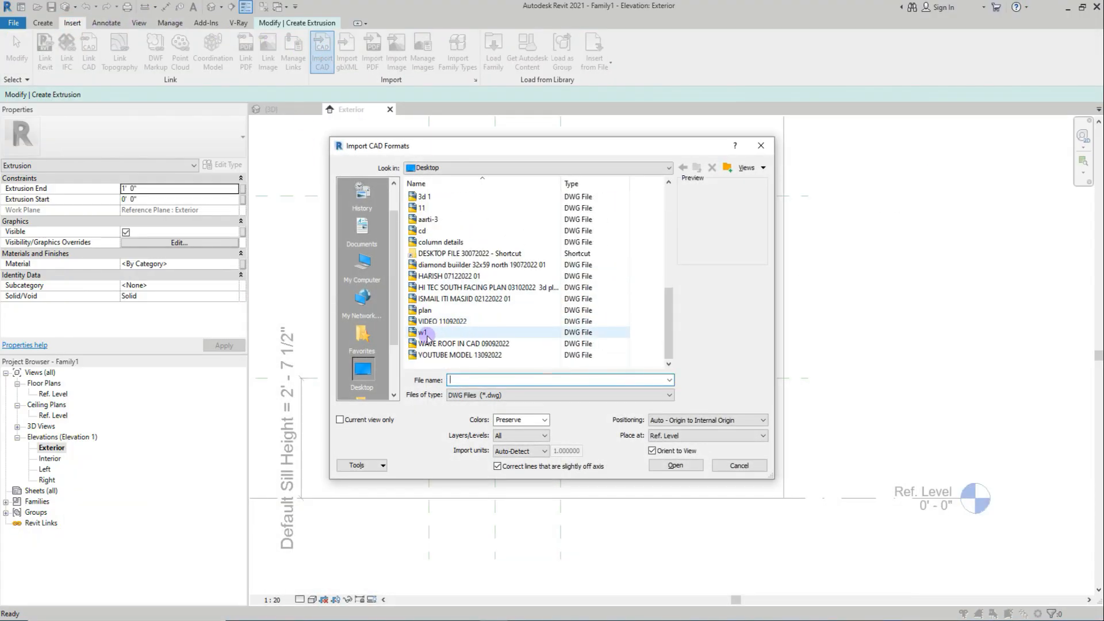
left_click(674, 465)
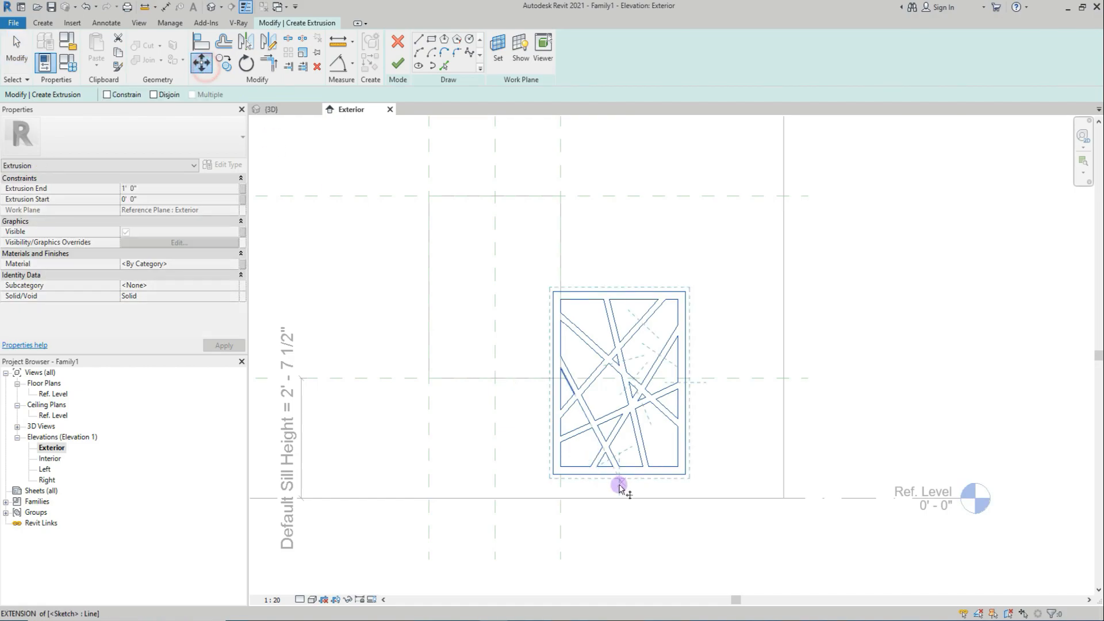
left_click_drag(618, 484, 430, 377)
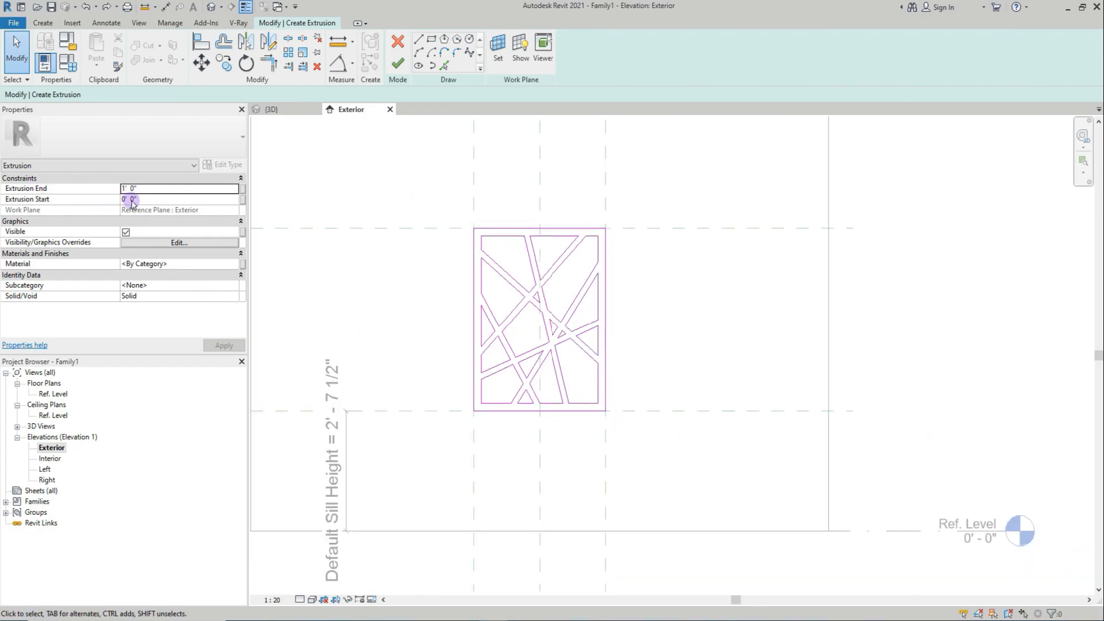
- Set Extrusion End to 1.5" and finish the grill extrusion
left_click(155, 188)
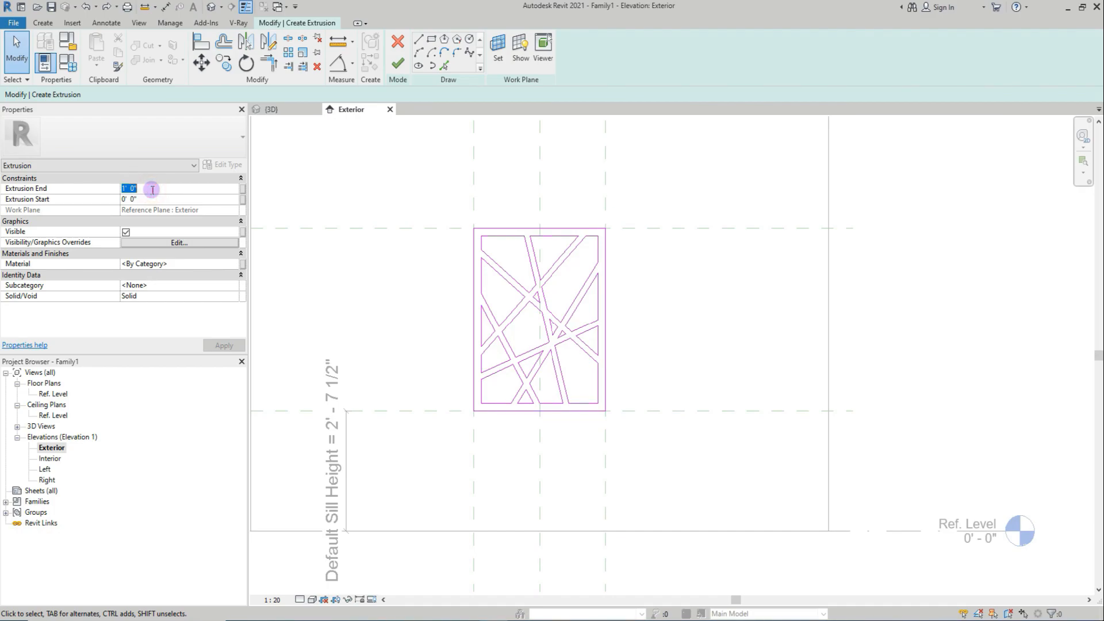
type("1.5")
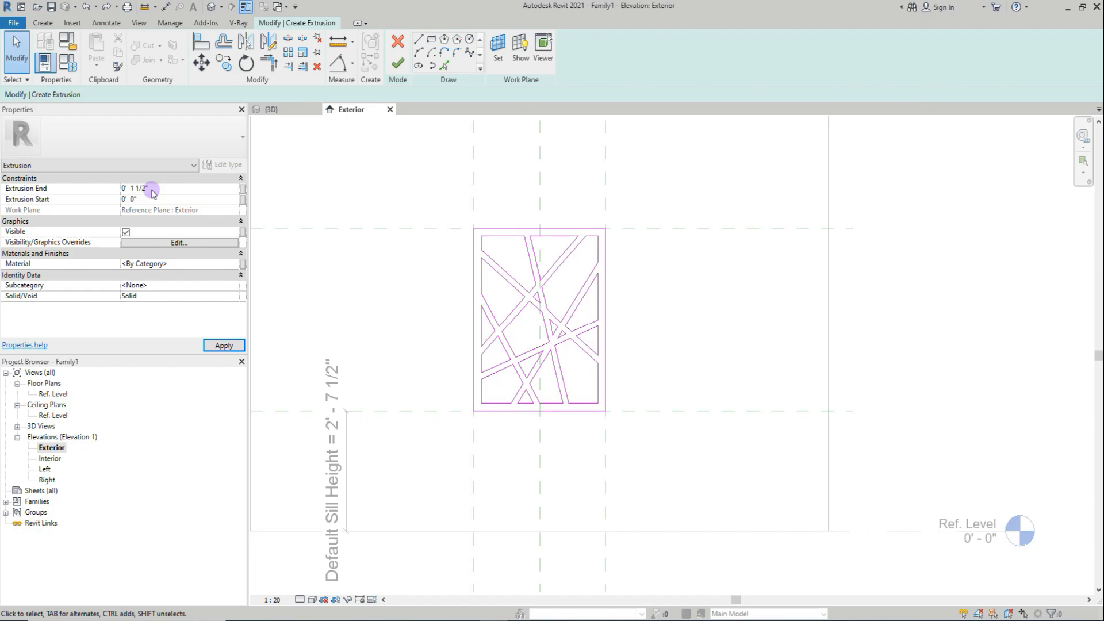
left_click(397, 62)
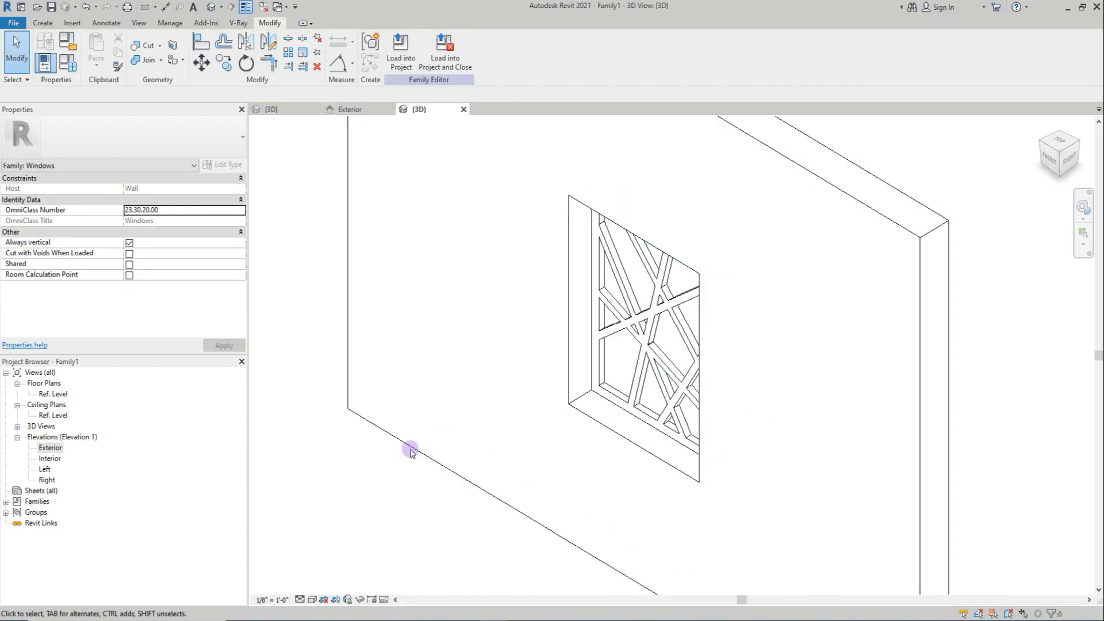
left_click(52, 394)
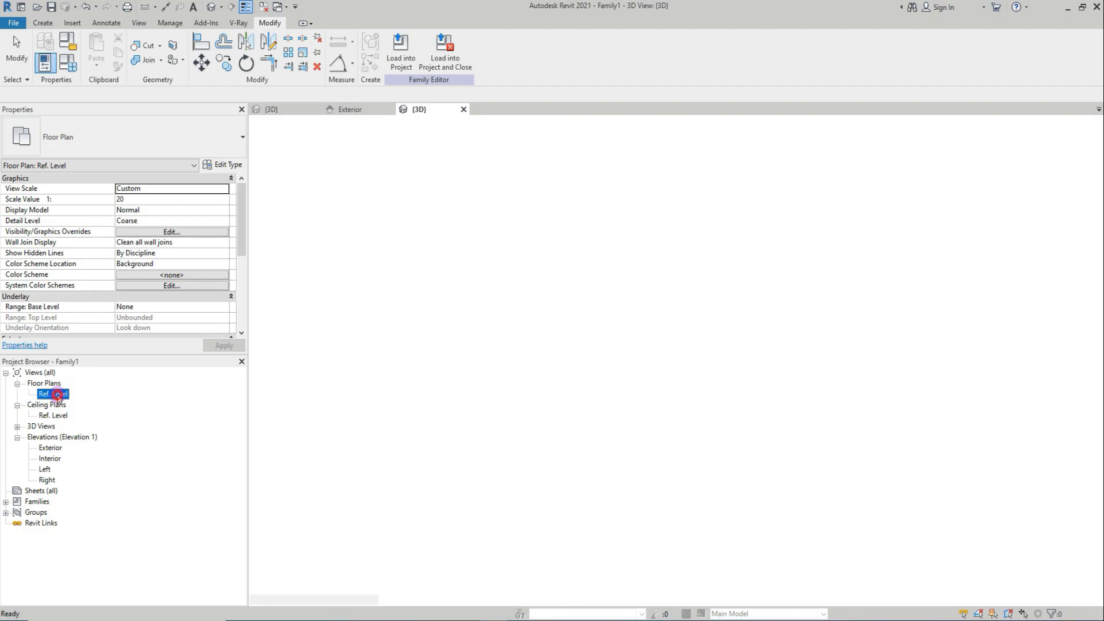
- In the Ref. Level plan, make the extrusion run from 0' 2" to 3 1/2"
double_click(47, 393)
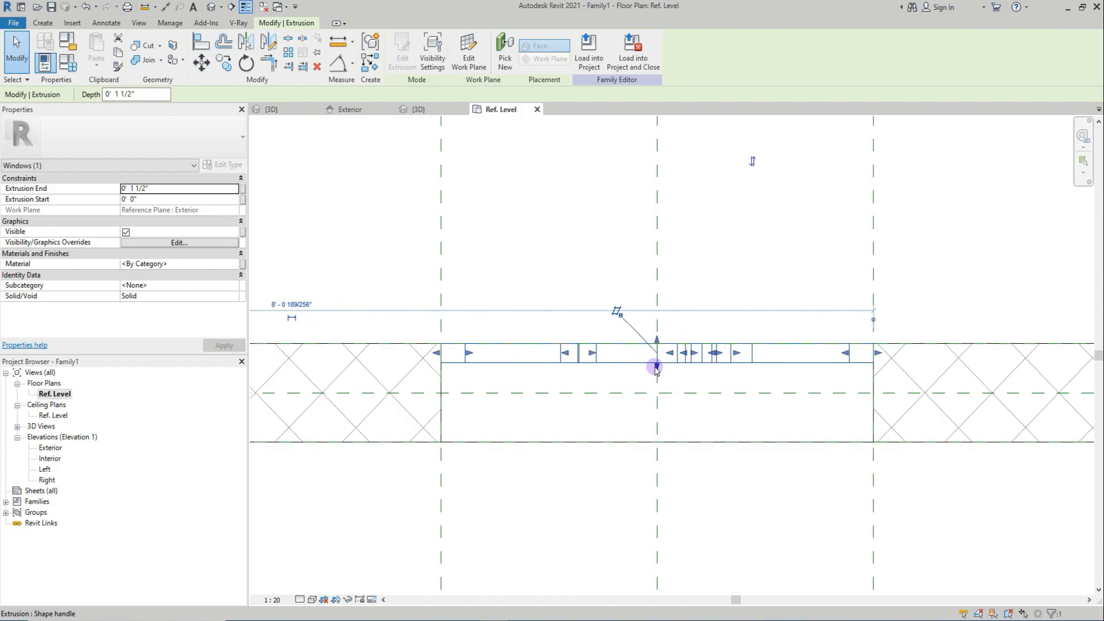
left_click_drag(656, 366, 654, 411)
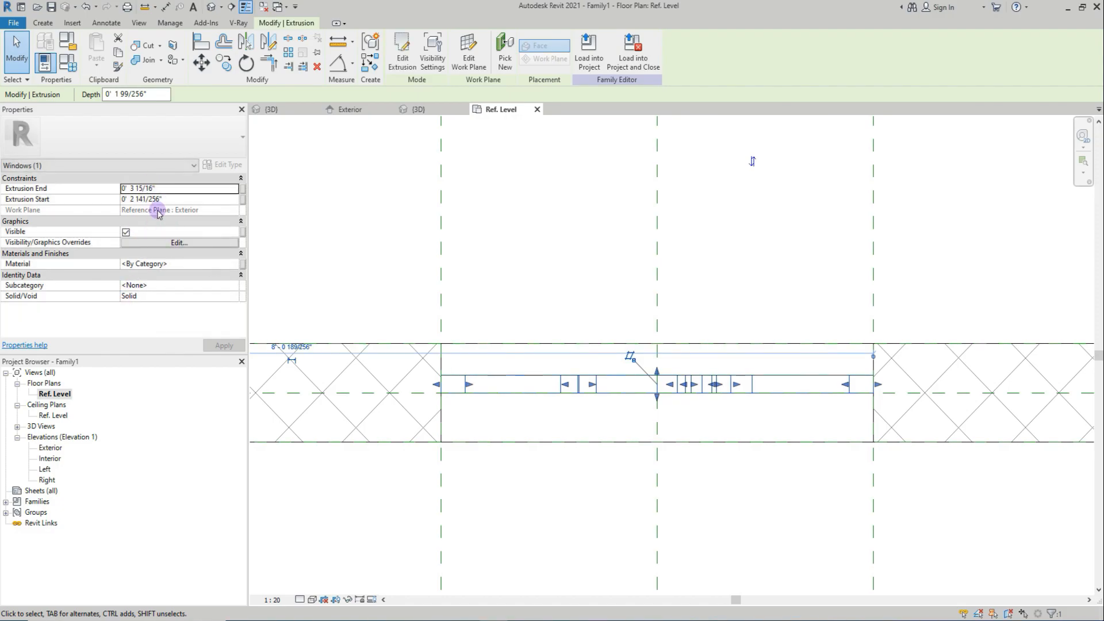
type("3")
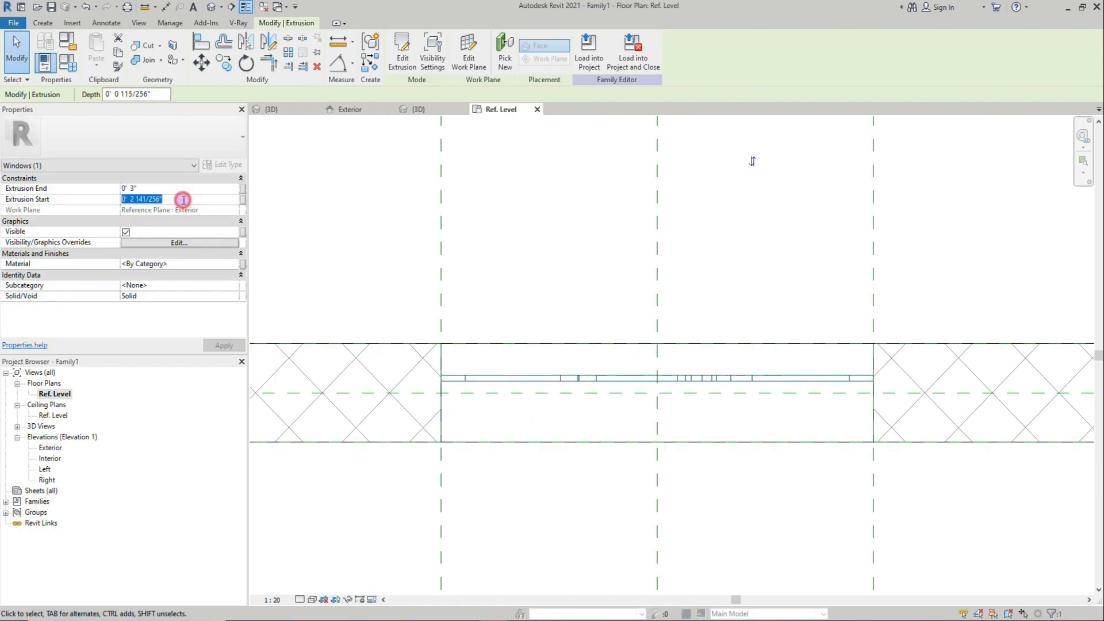
type("0' 2\"")
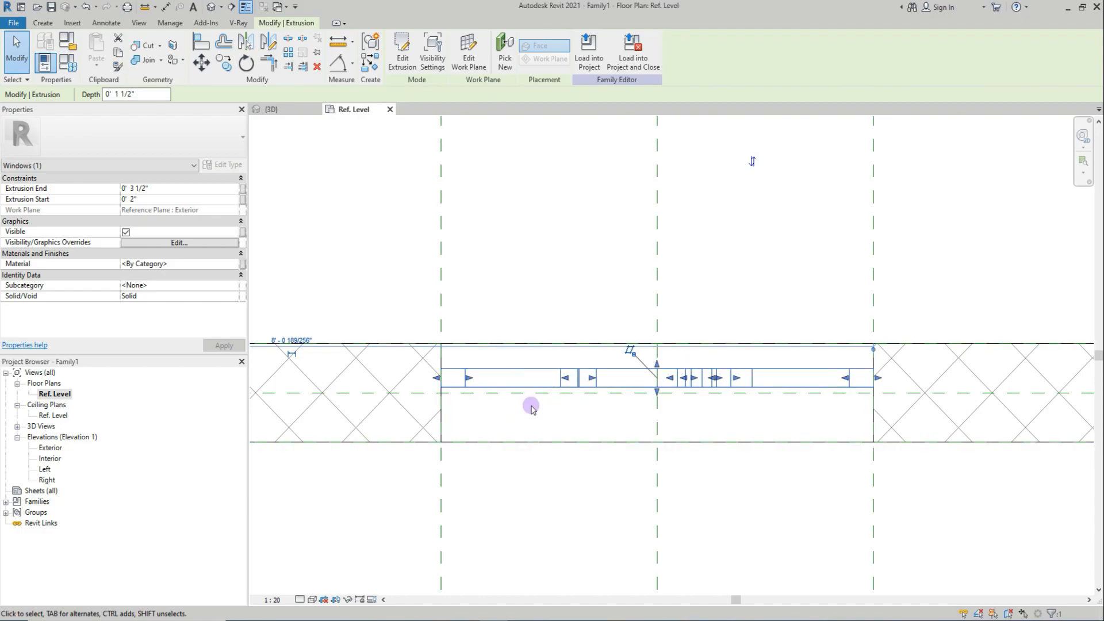
mouse_move(558, 400)
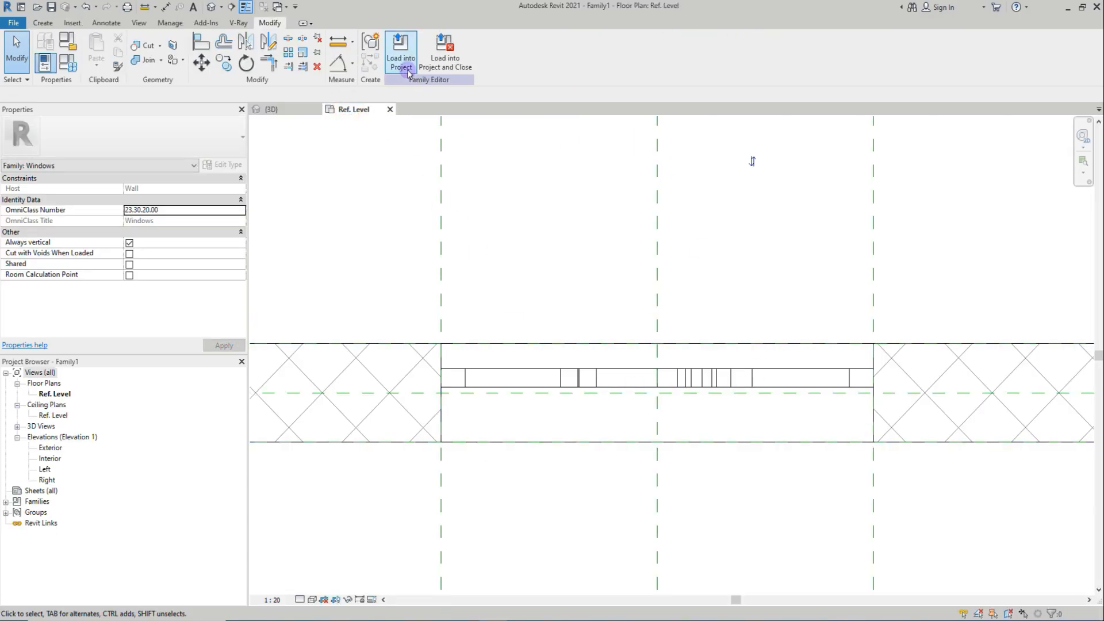
- Load the Family1 grill window into the project, place windows in the corner walls, and pick Family1 again
left_click(401, 51)
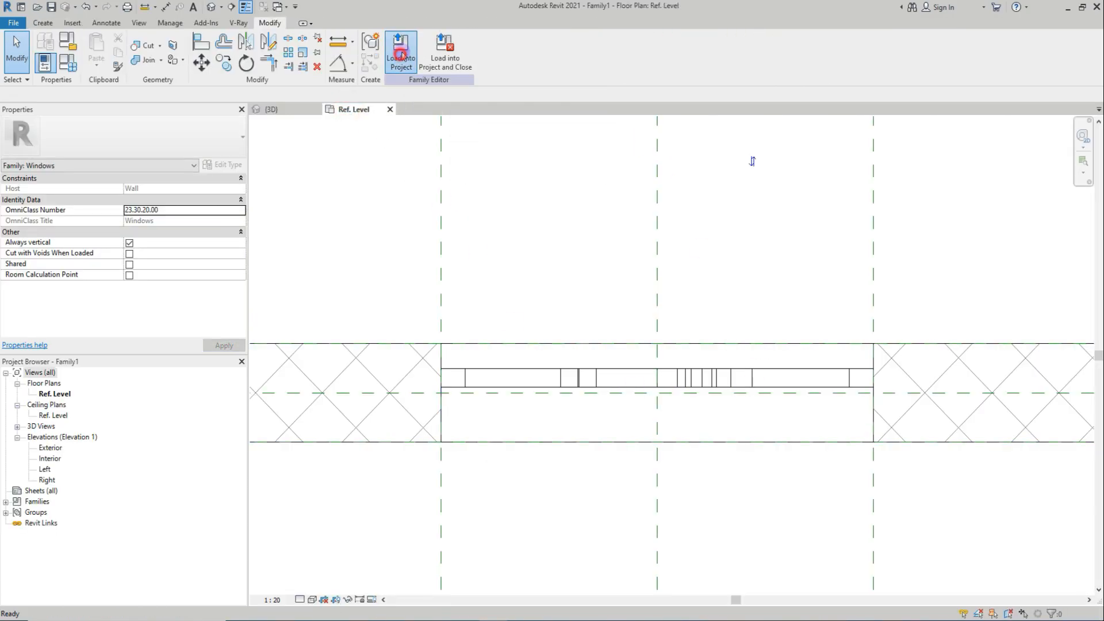
left_click(400, 53)
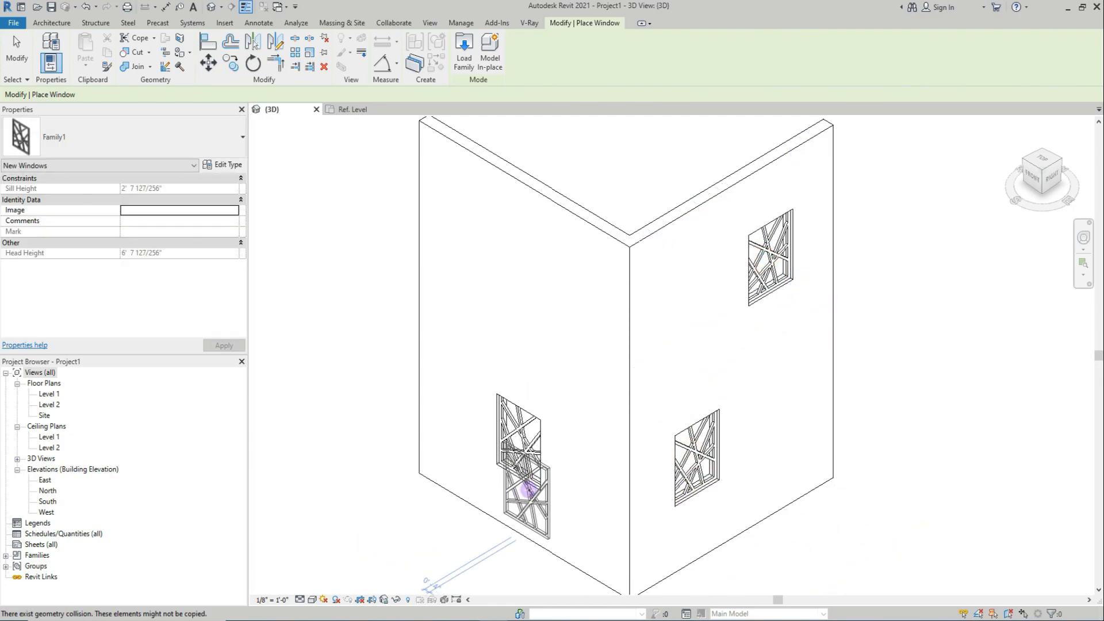
left_click(51, 23)
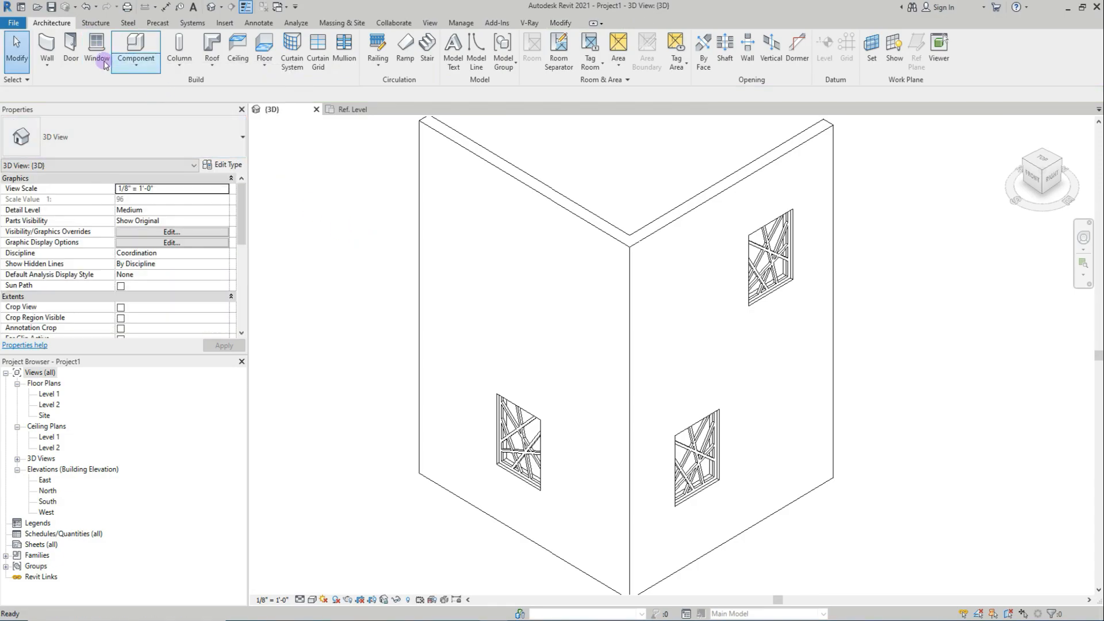
left_click(97, 50)
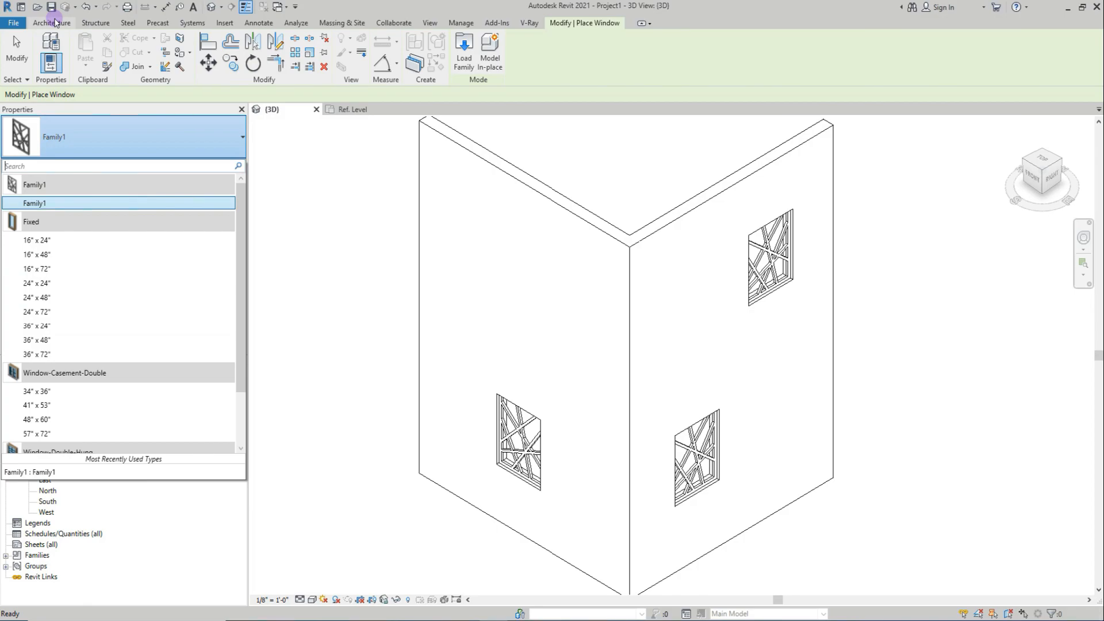
left_click(13, 23)
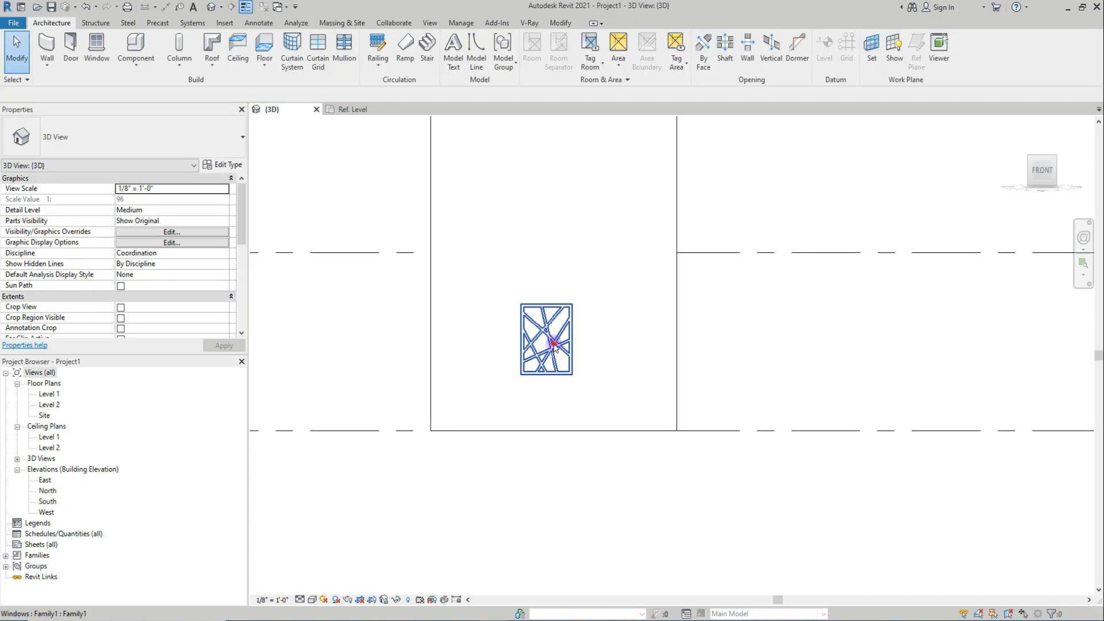
- Inspect a placed grill window's 4' 0" sill and 8' 0" head height, then deselect it
left_click(546, 339)
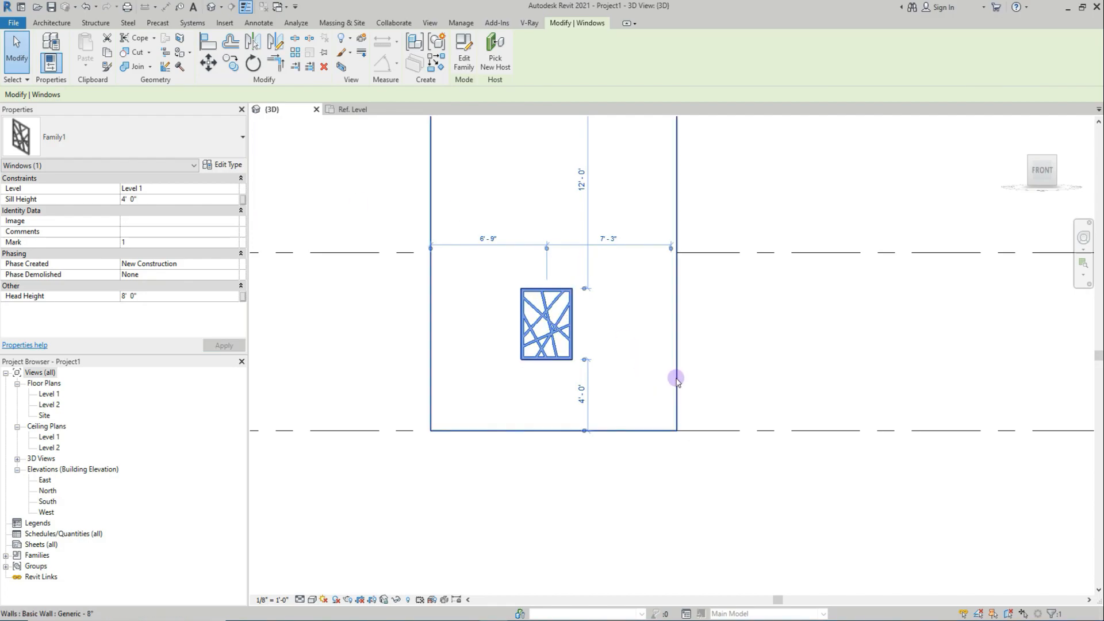
left_click(780, 347)
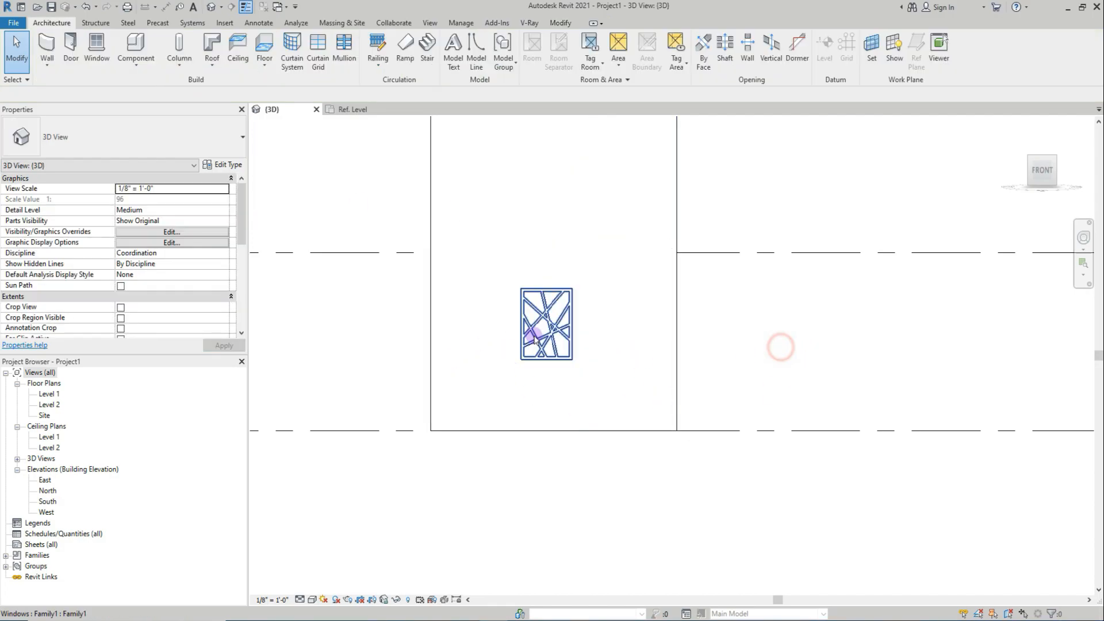
left_click(351, 109)
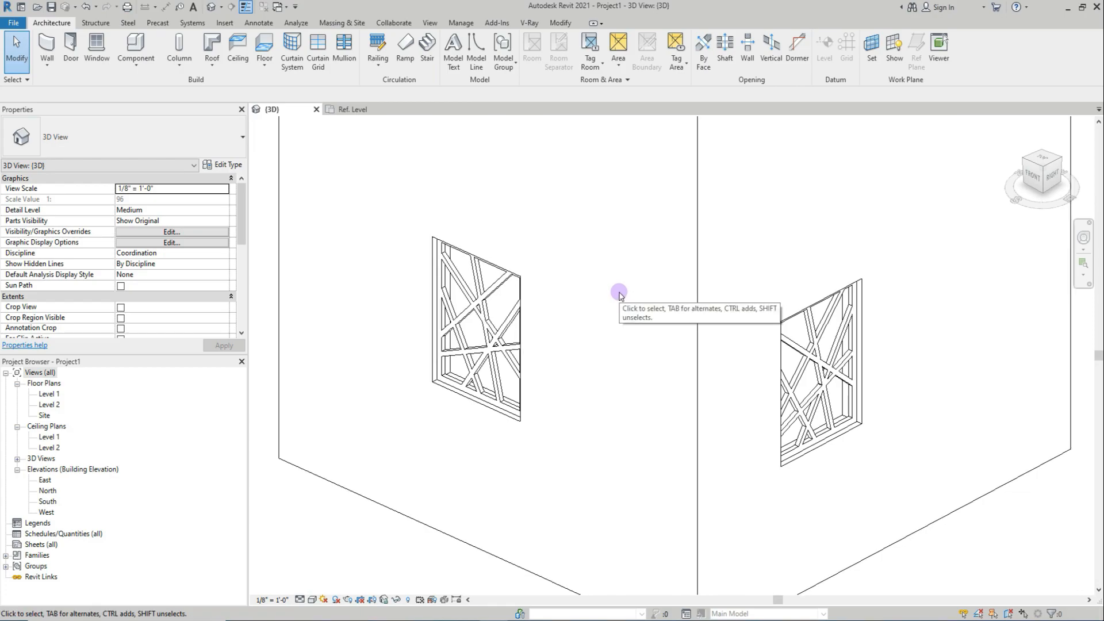
mouse_move(618, 298)
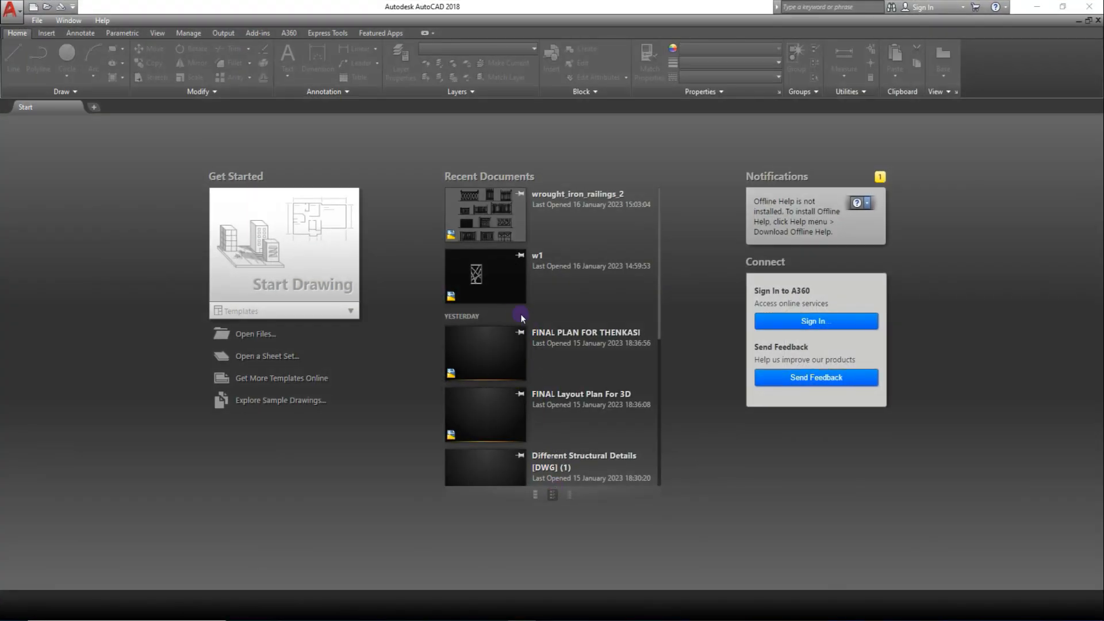
double_click(484, 275)
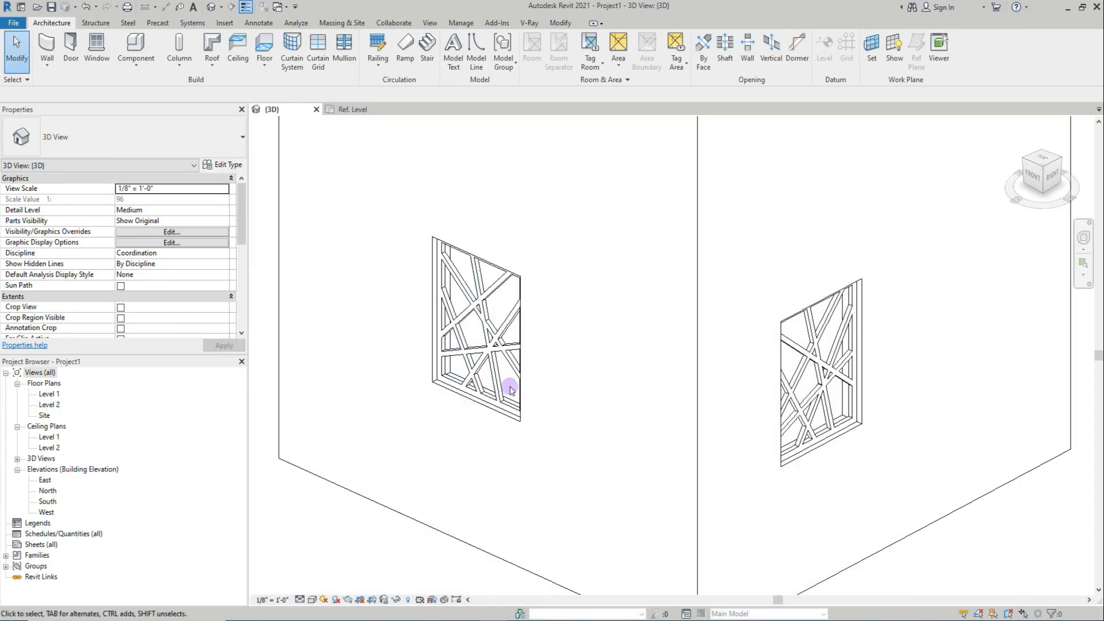
- Review the three lattice grill windows in 3D and select the right wall
left_click(512, 391)
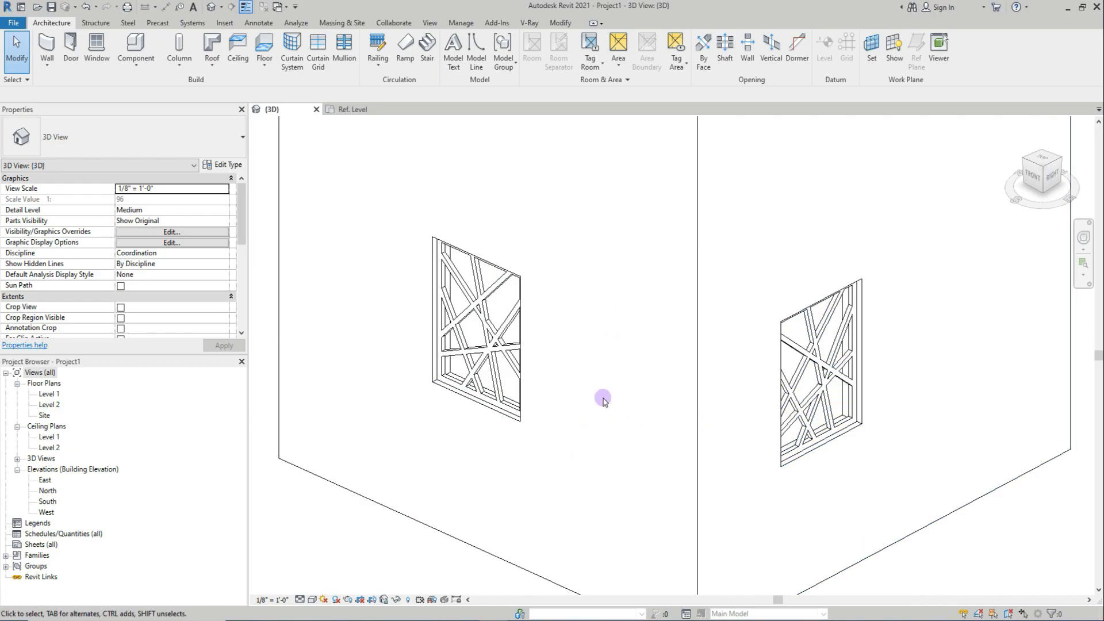
mouse_move(559, 361)
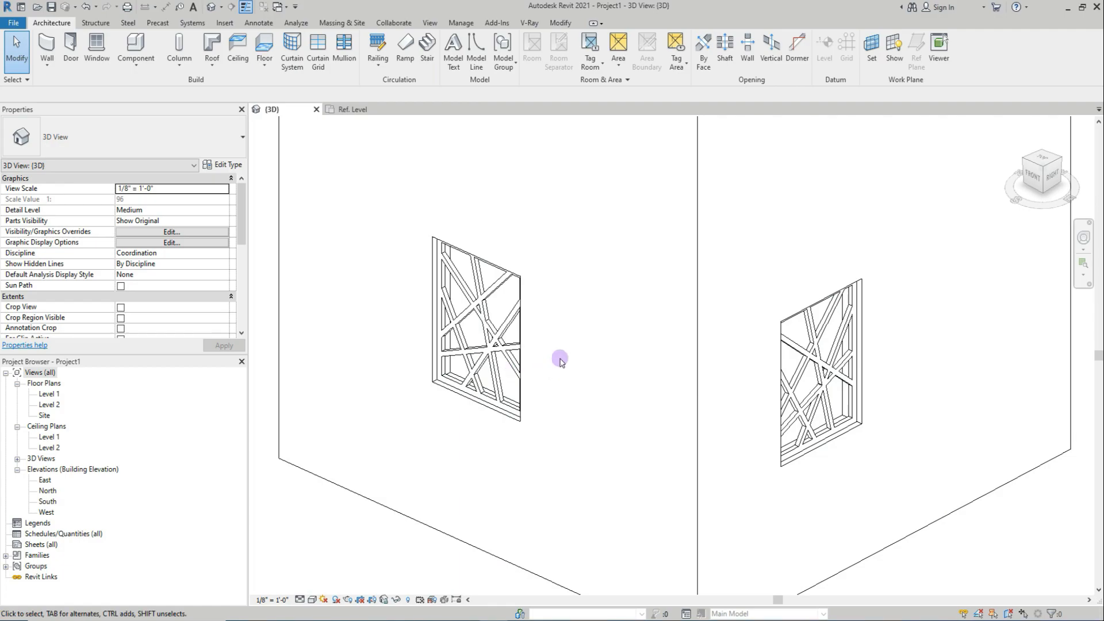
mouse_move(618, 376)
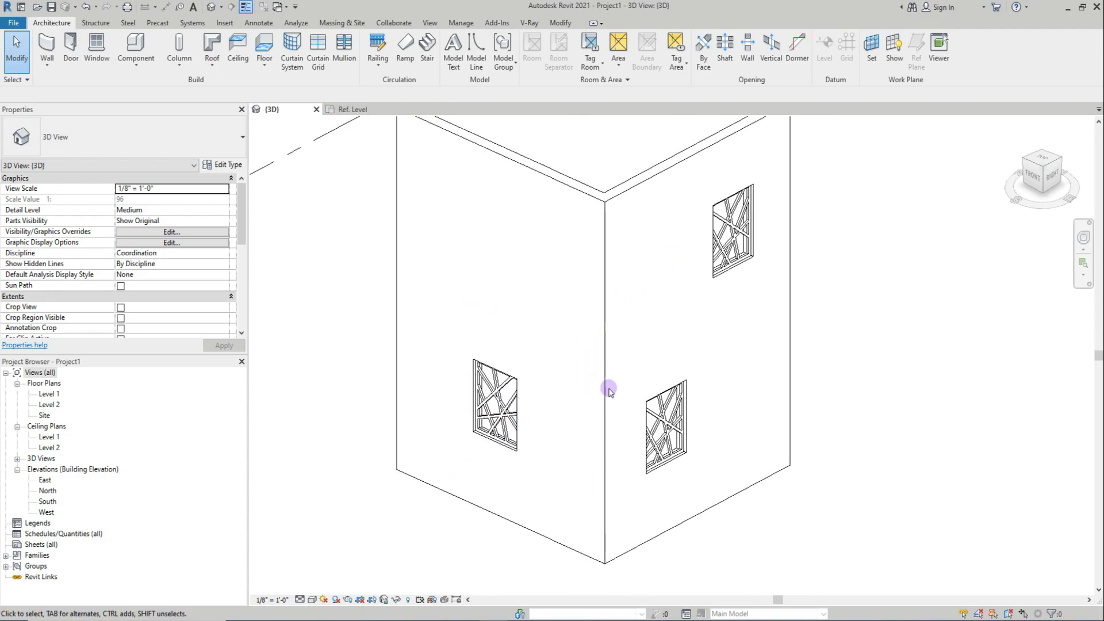
mouse_move(966, 420)
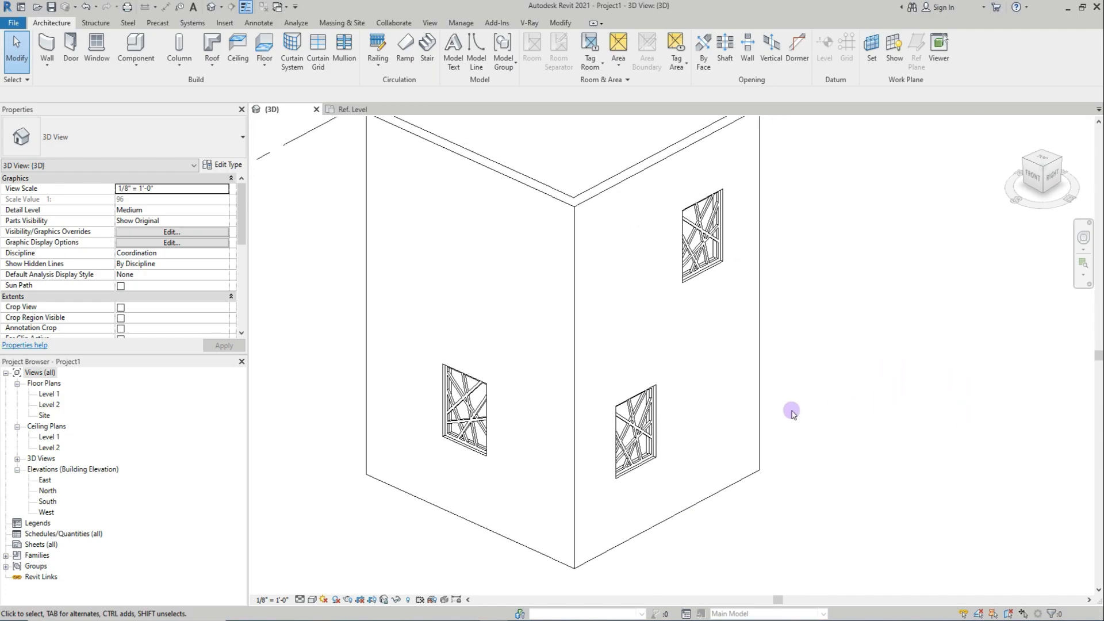
left_click(616, 553)
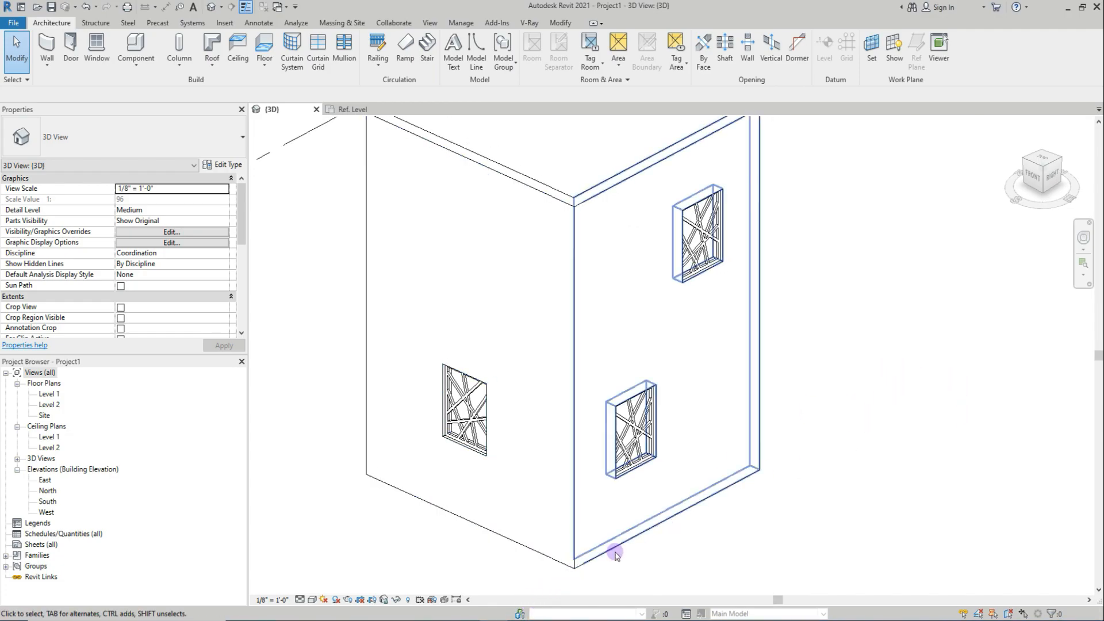